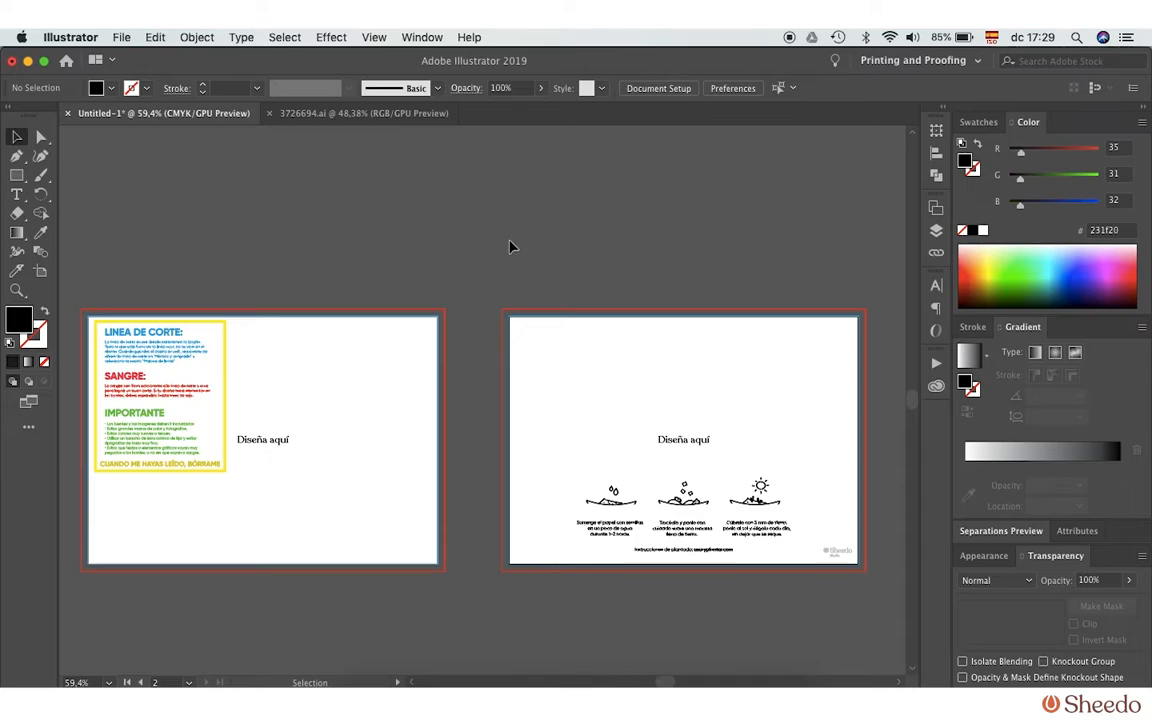
mouse_move(458, 288)
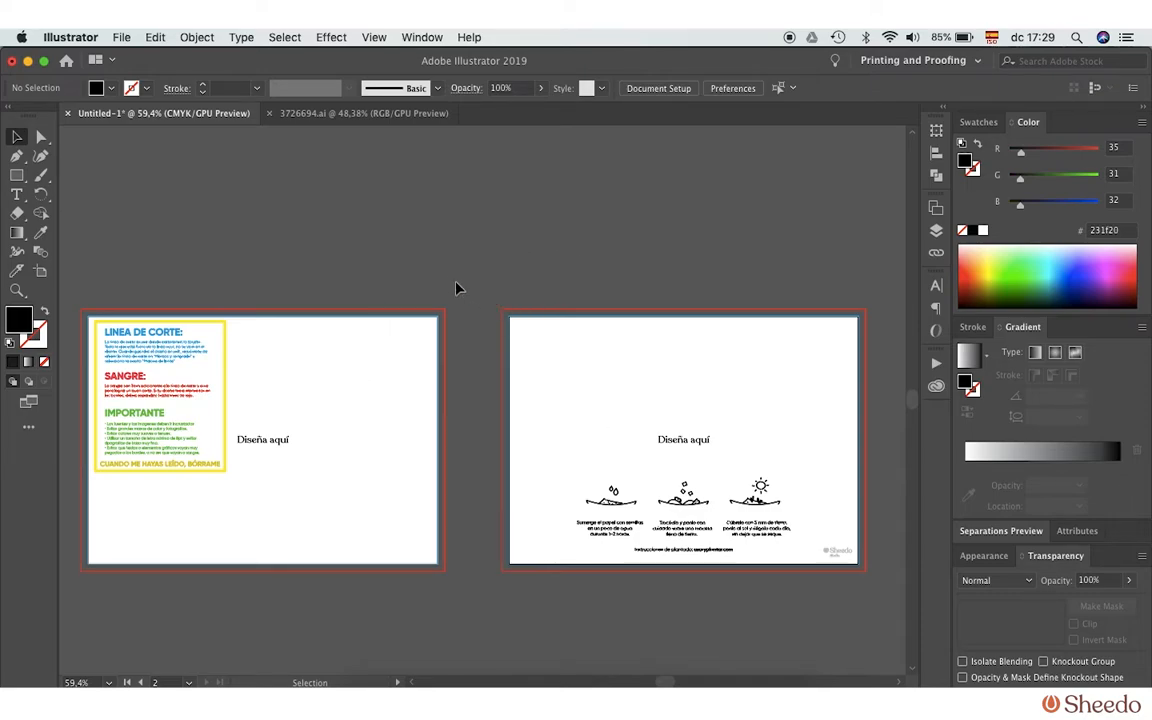
mouse_move(440, 288)
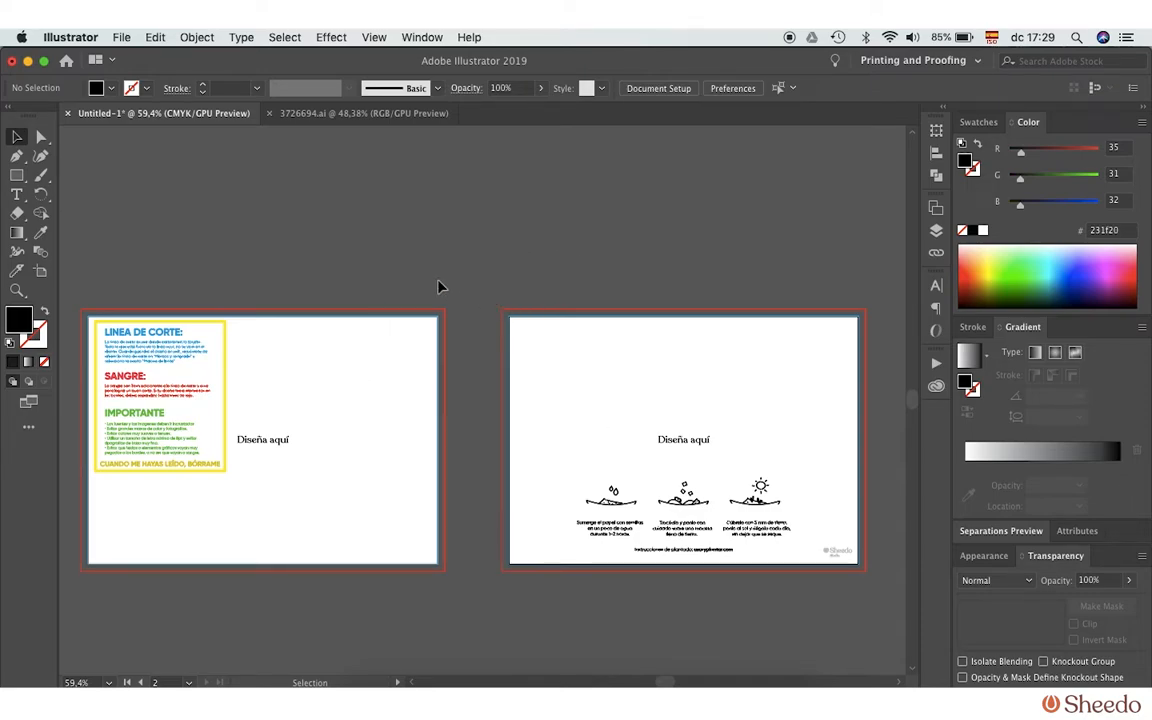
mouse_move(544, 364)
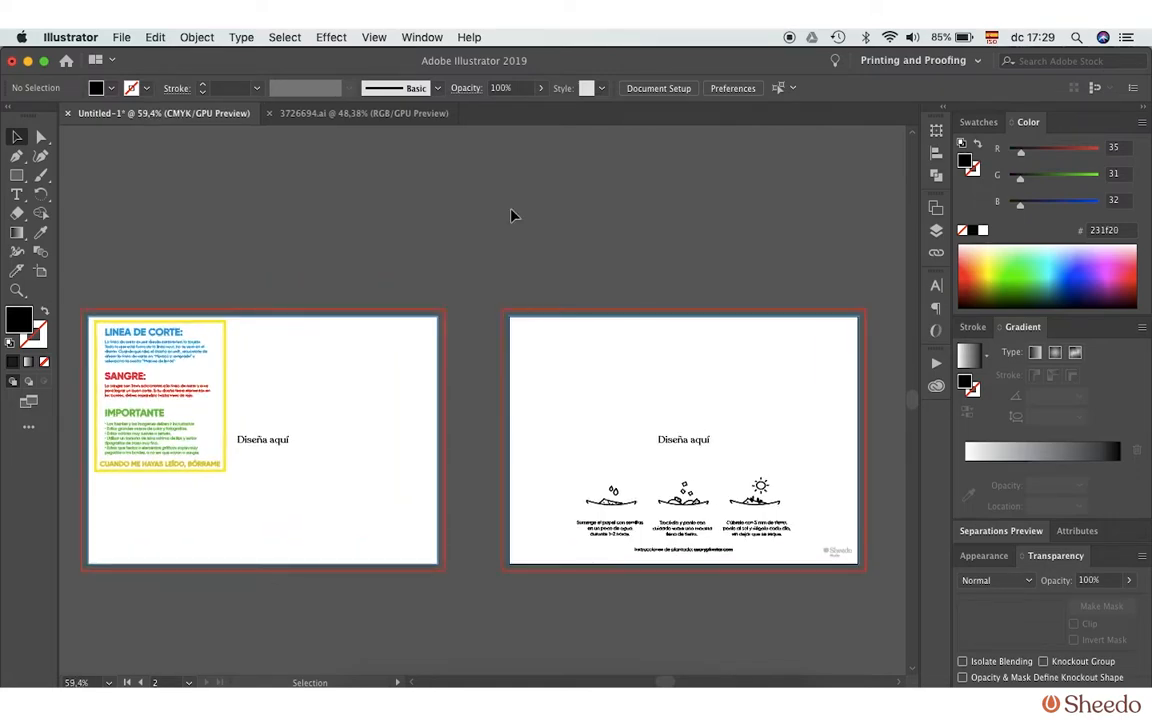
mouse_move(568, 256)
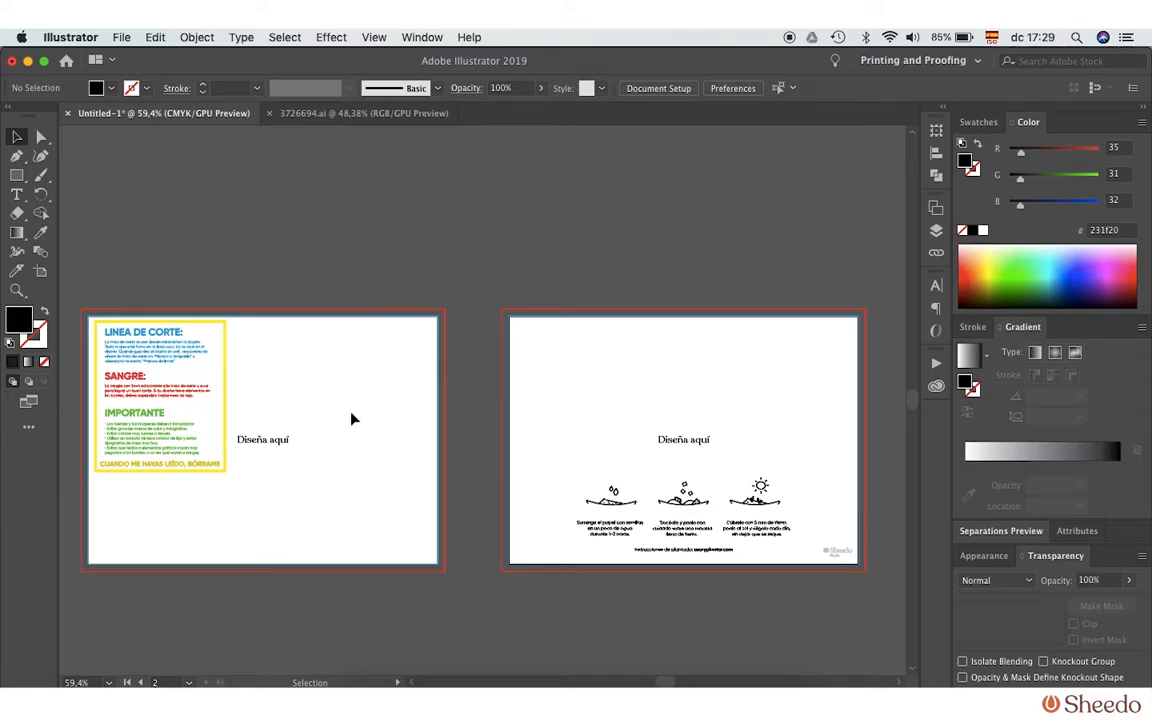
mouse_move(540, 312)
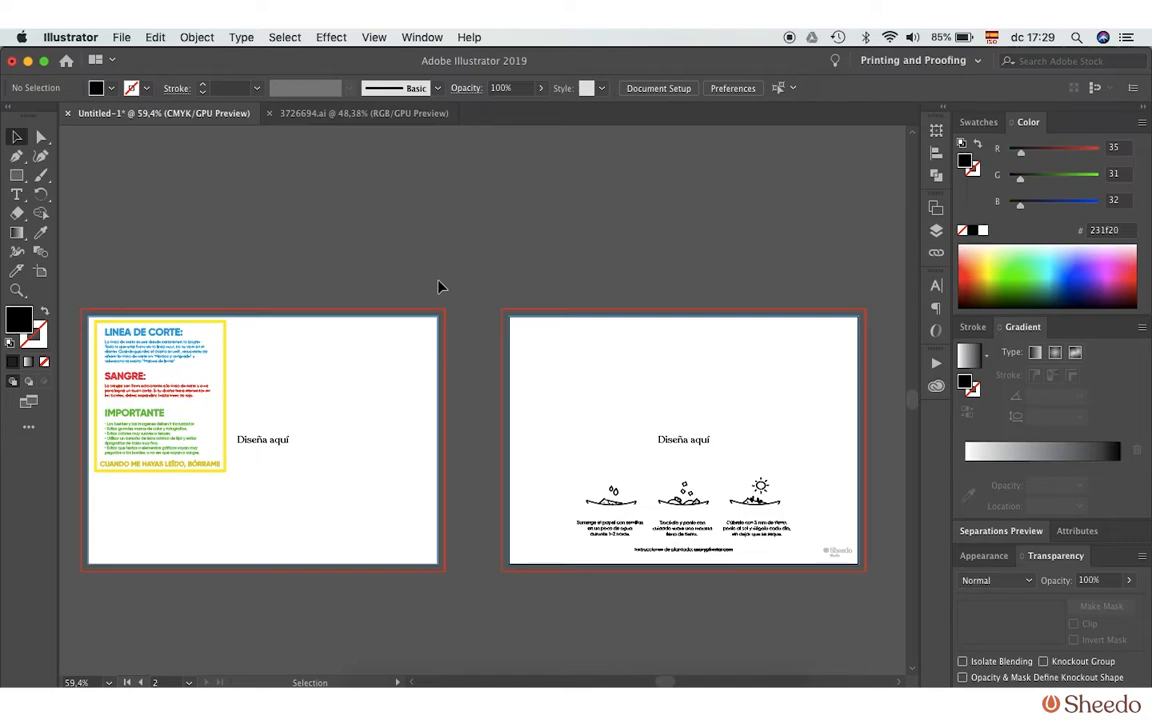
mouse_move(544, 364)
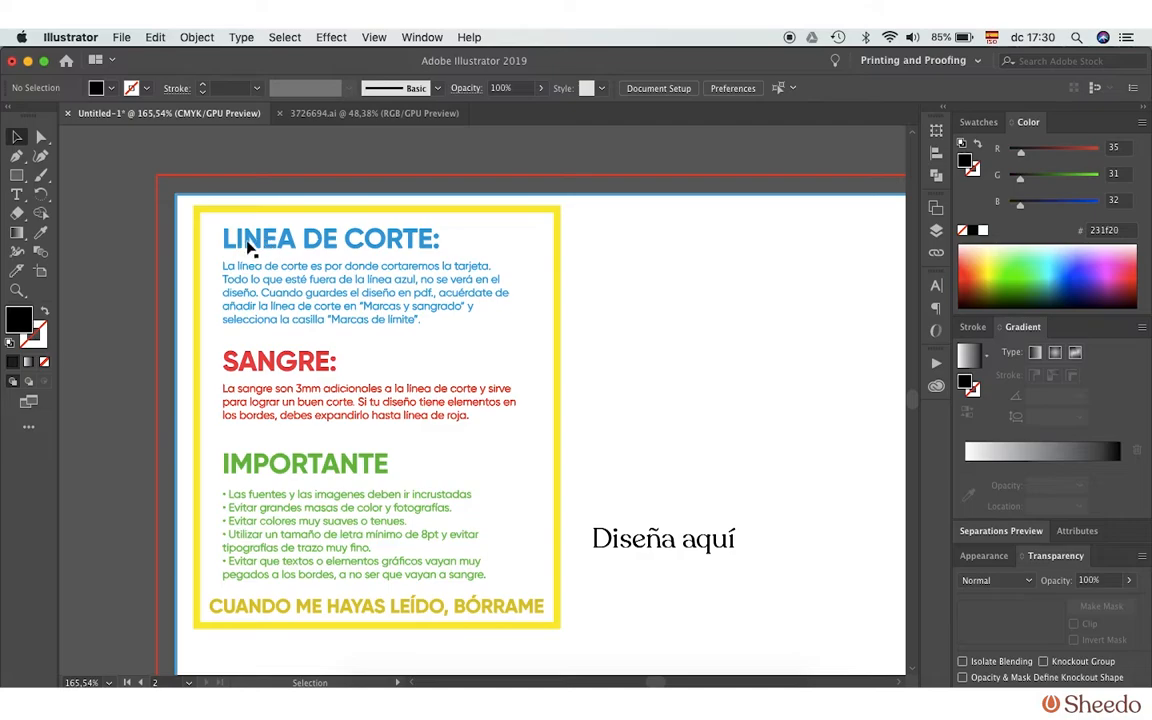
mouse_move(356, 244)
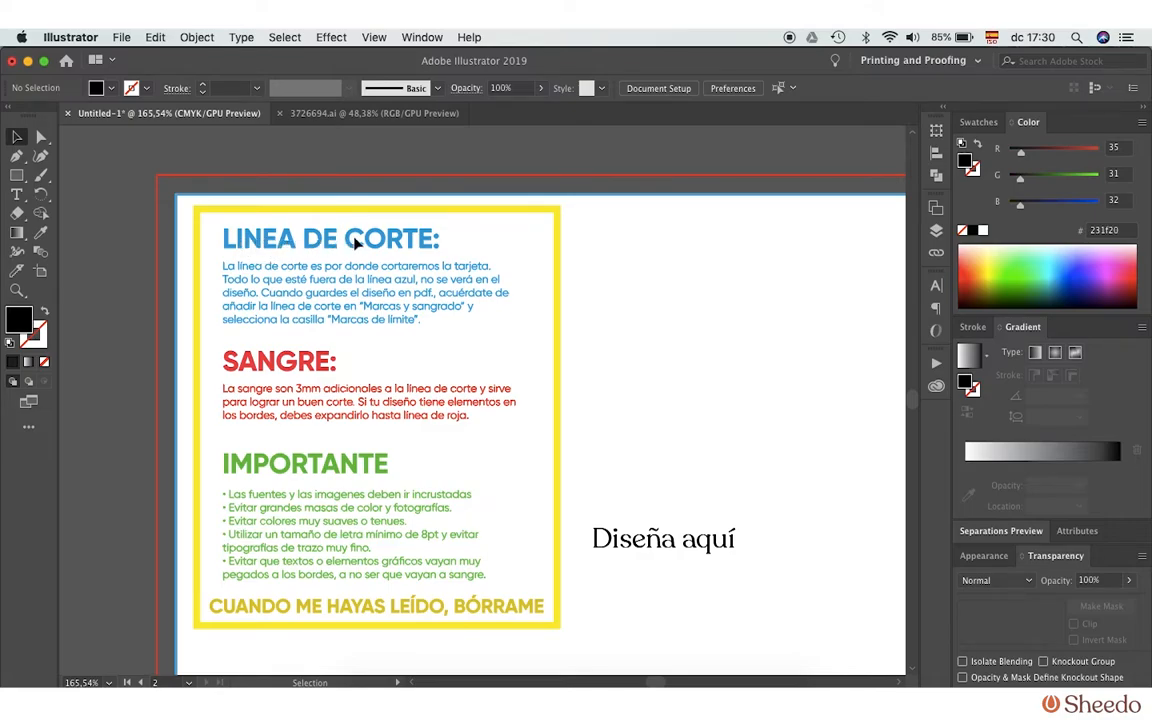
mouse_move(178, 324)
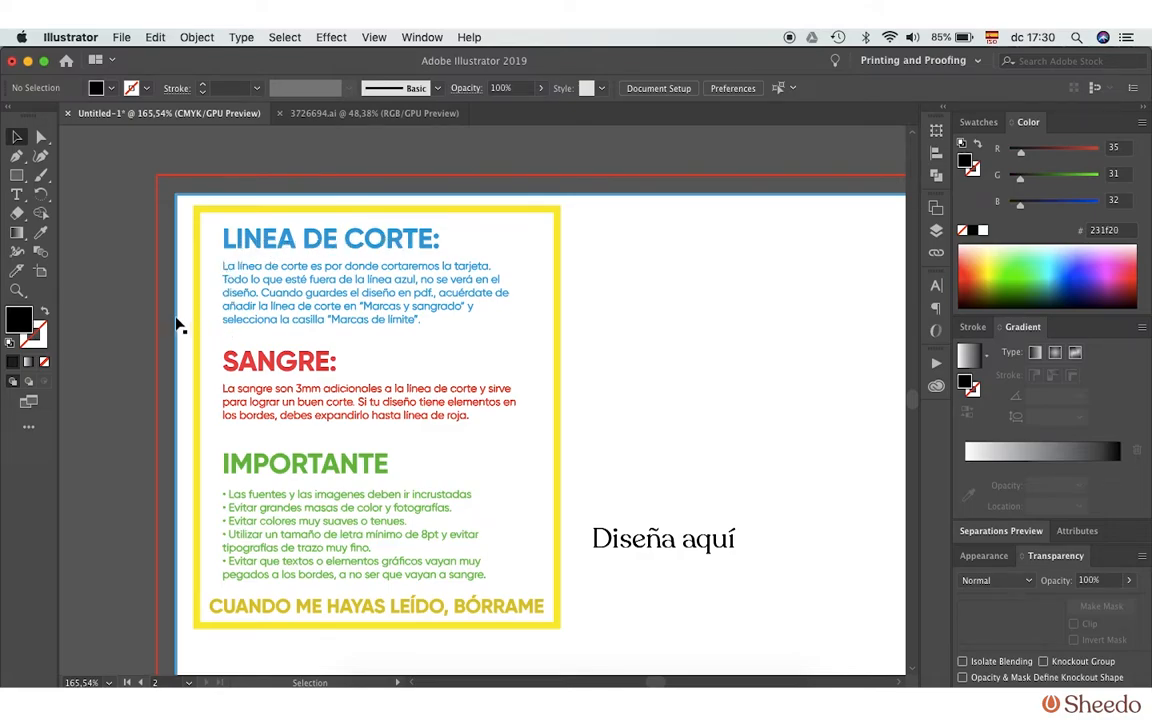
mouse_move(258, 384)
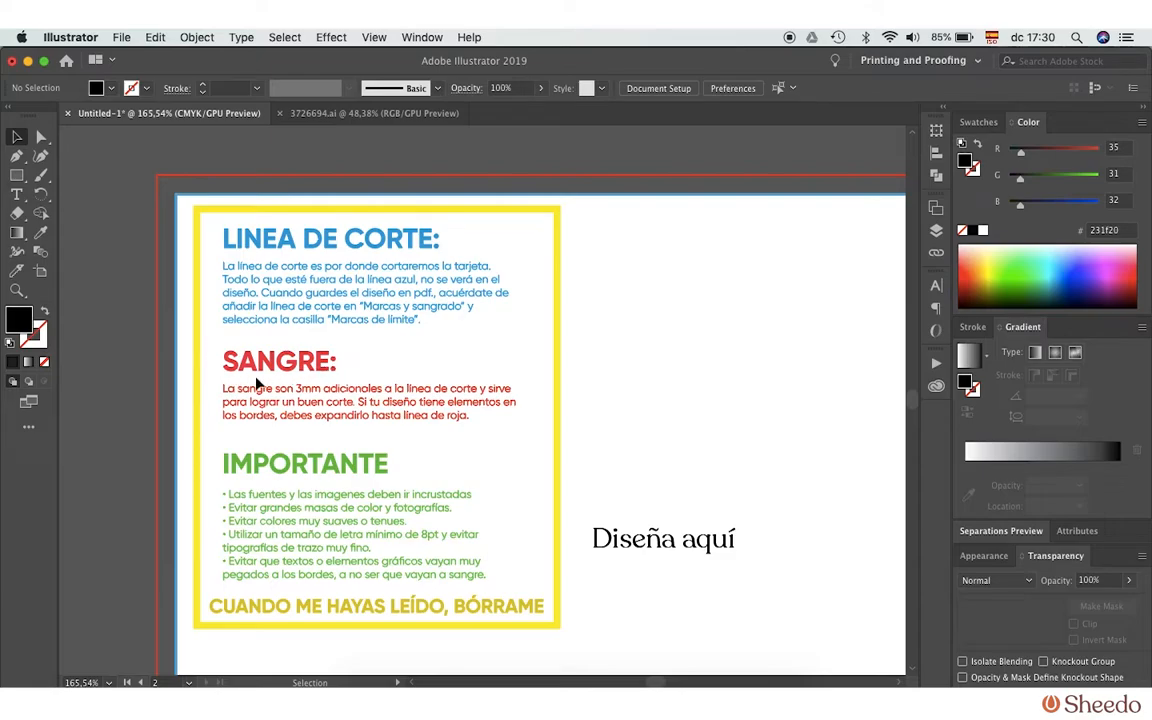
mouse_move(232, 428)
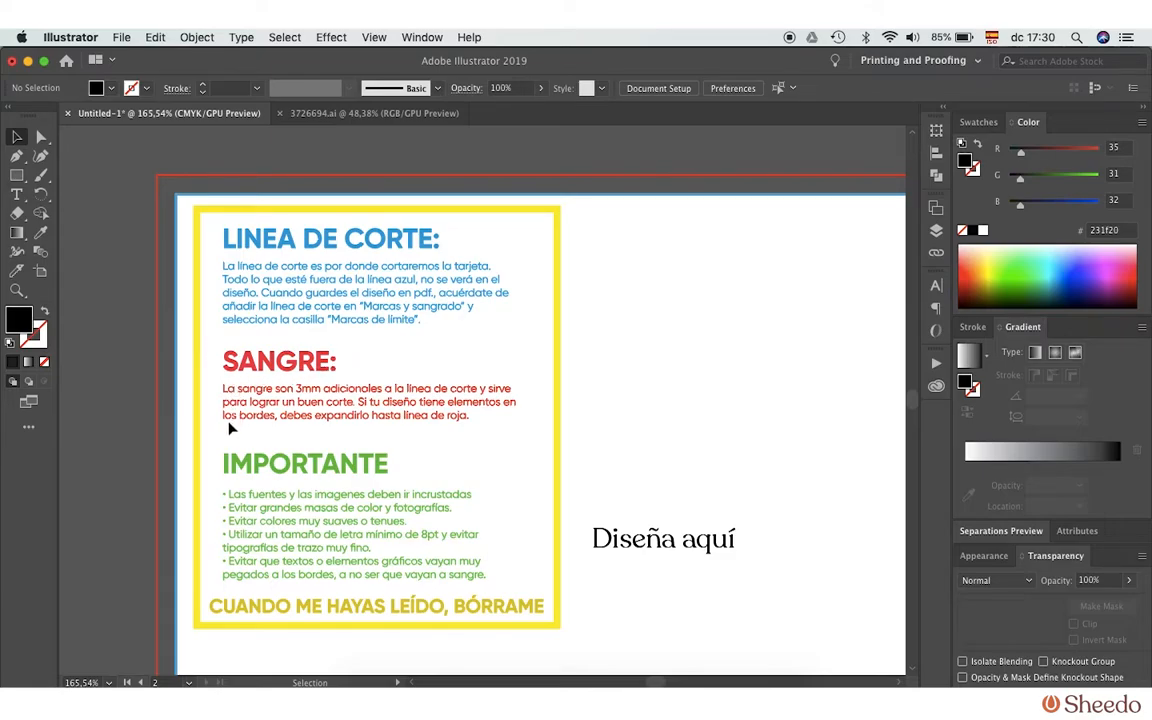
mouse_move(162, 408)
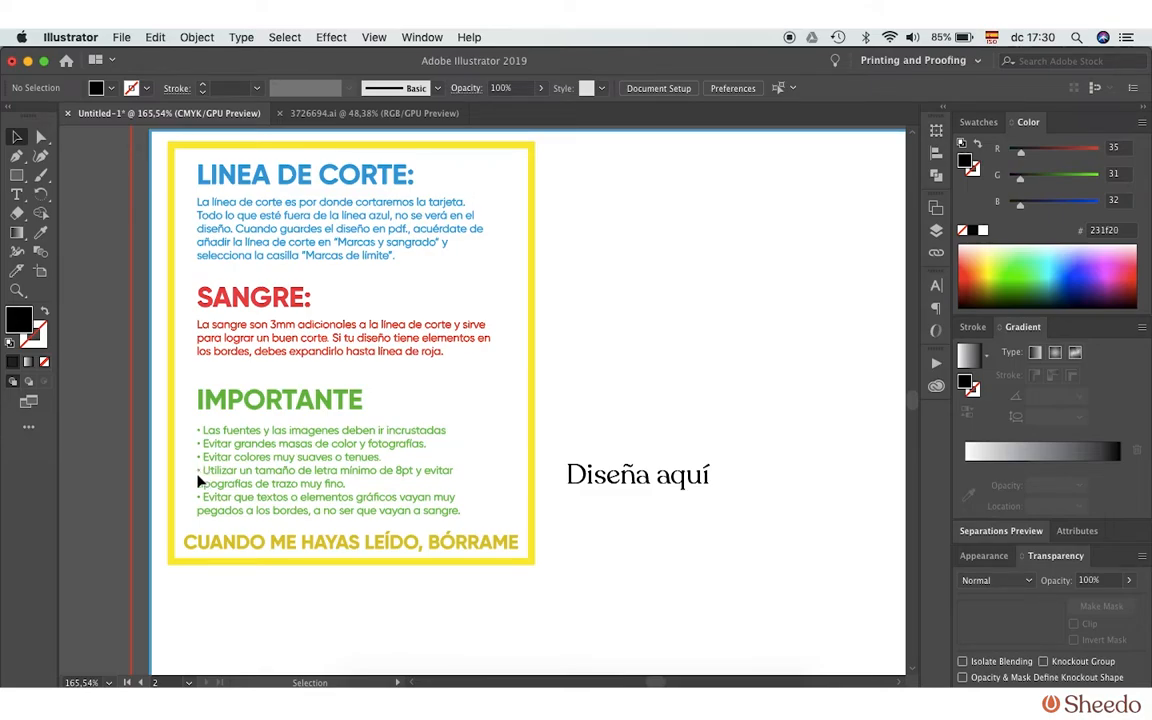
mouse_move(200, 510)
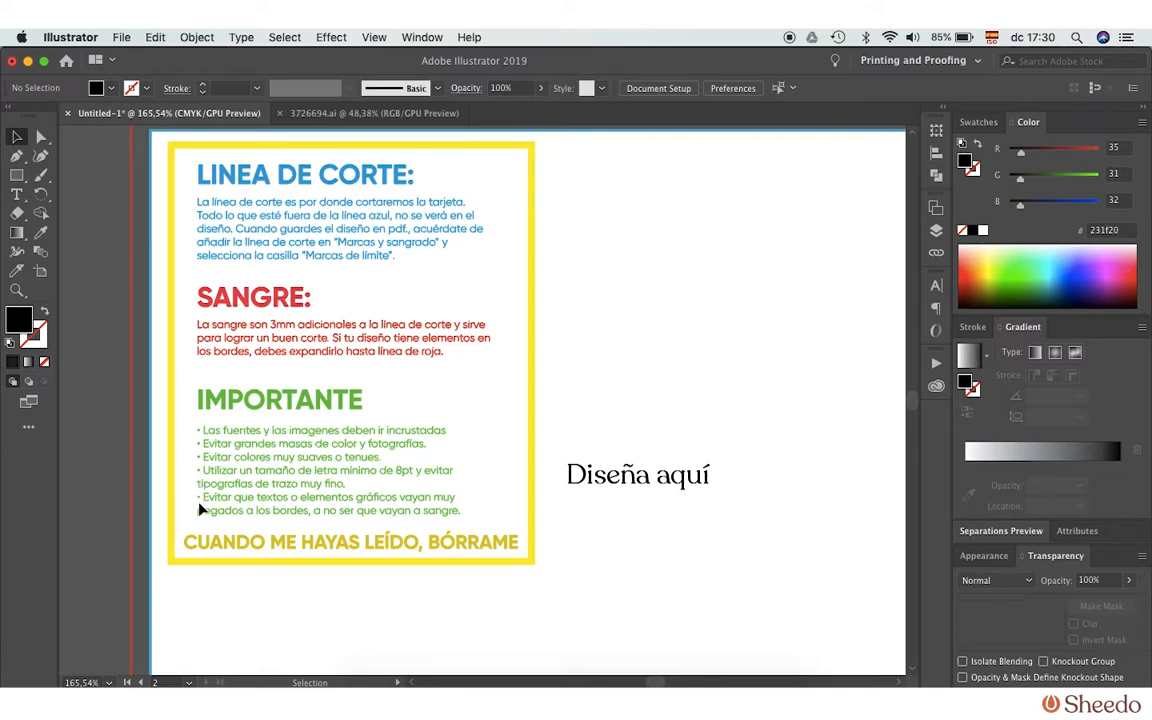
mouse_move(206, 532)
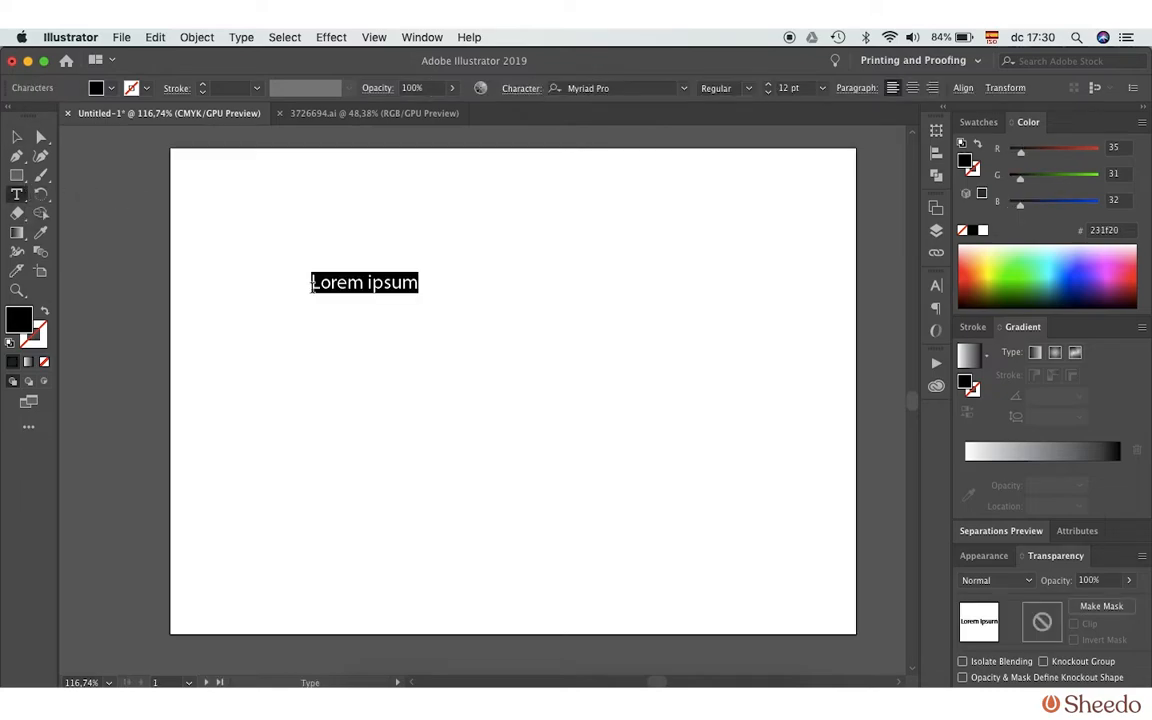
Enter 'Feliz Día Mundial del Medio Ambiente' in place of the placeholder text on the artboard.
text(Feliz Día Mundial del)
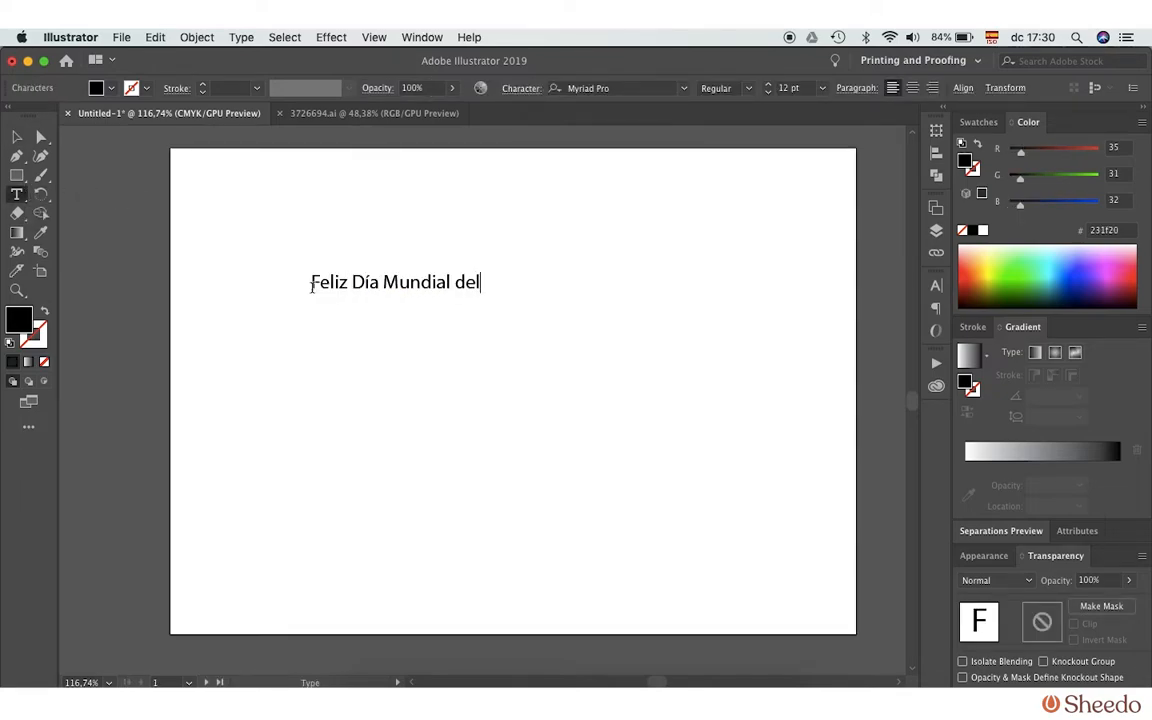
text(Medio Ambien)
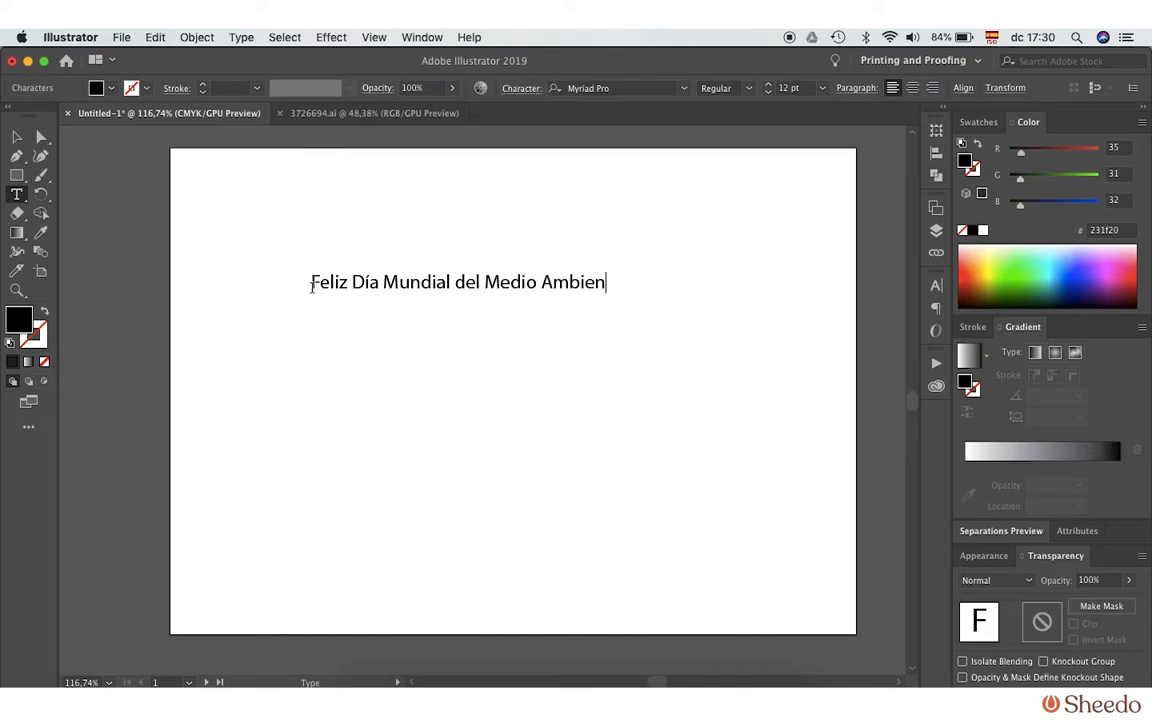
click(16, 138)
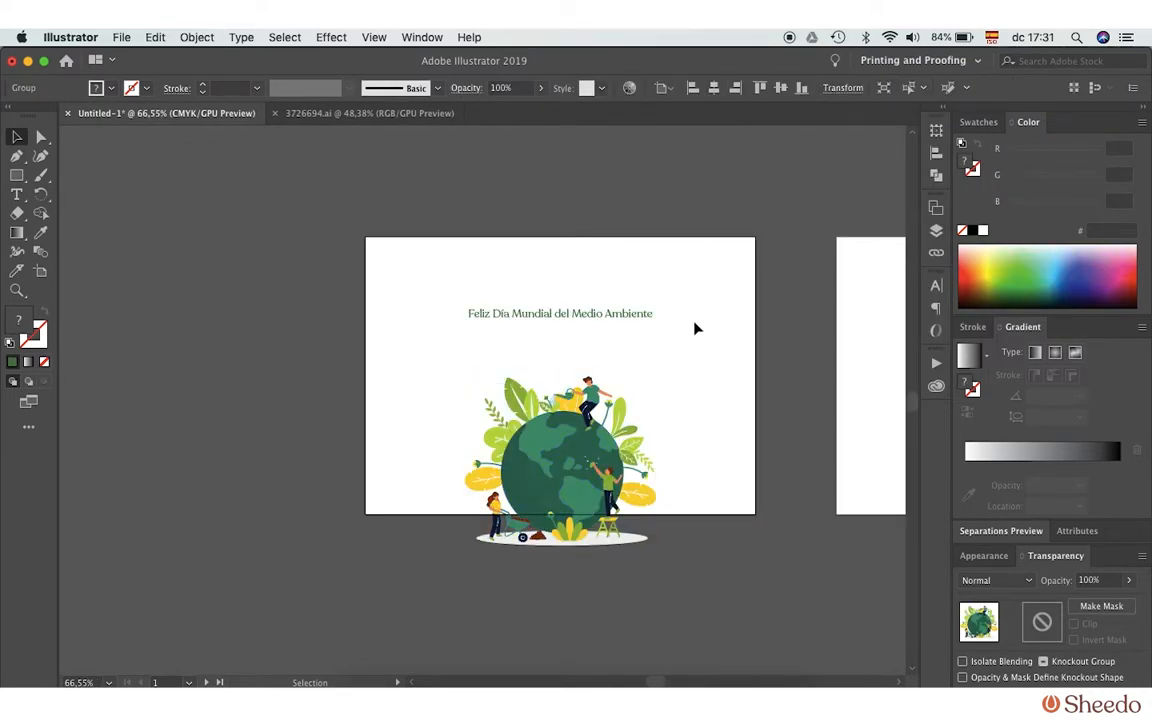
Select the green greeting and raise its font size in the Character controls.
click(560, 312)
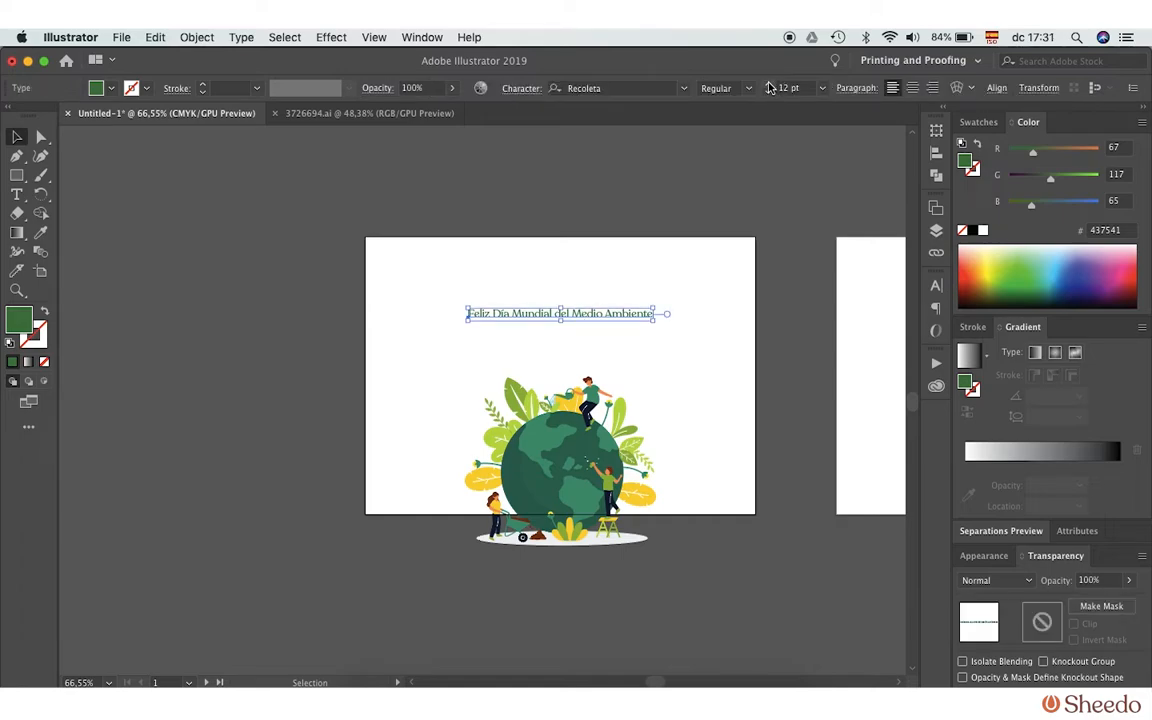
click(996, 88)
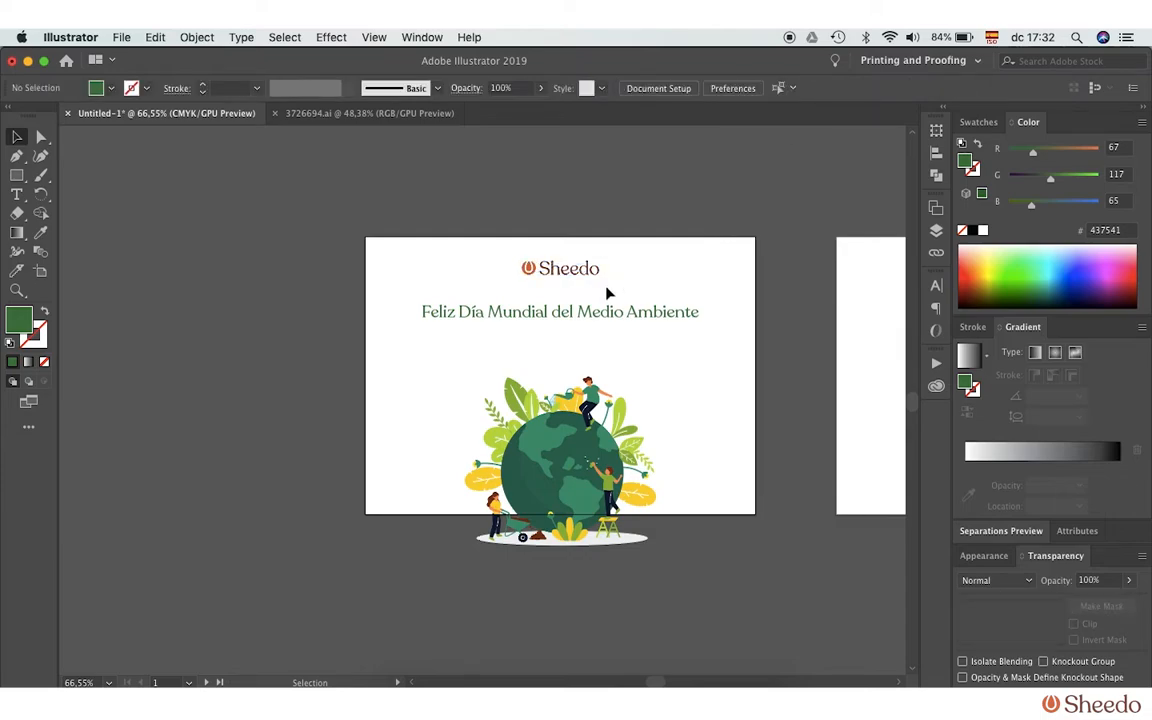
click(560, 312)
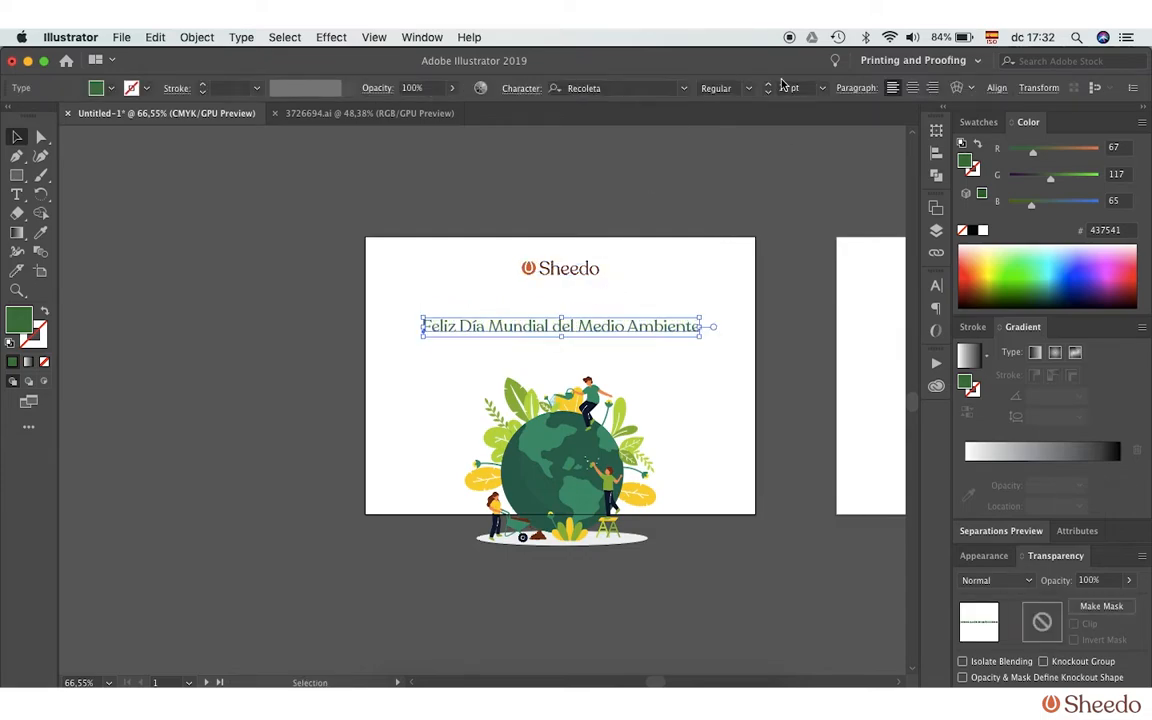
click(996, 88)
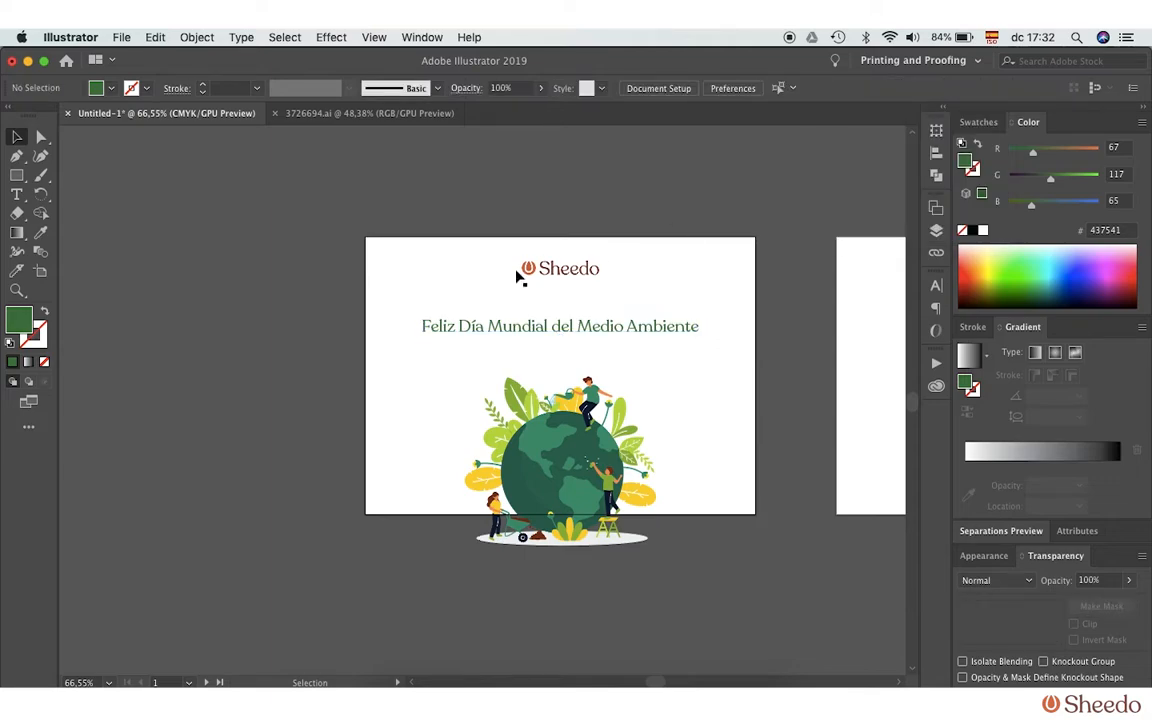
mouse_move(614, 256)
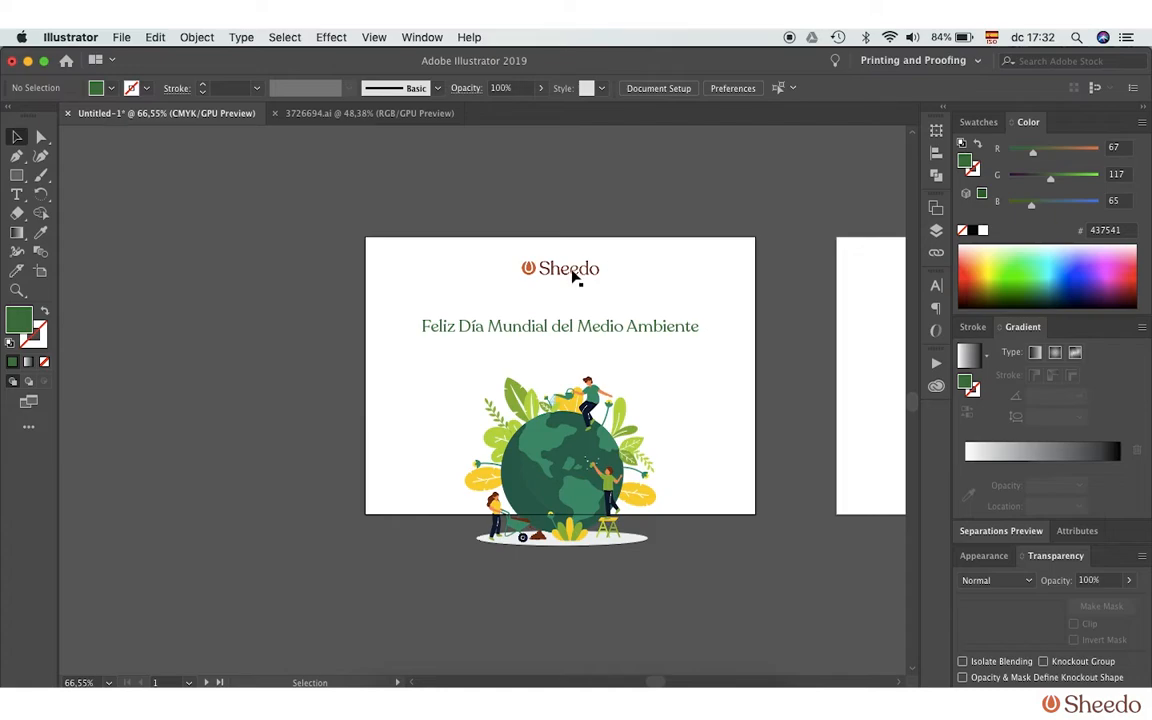
Select the 'Feliz Día Mundial del Medio Ambiente' headline text object.
click(560, 268)
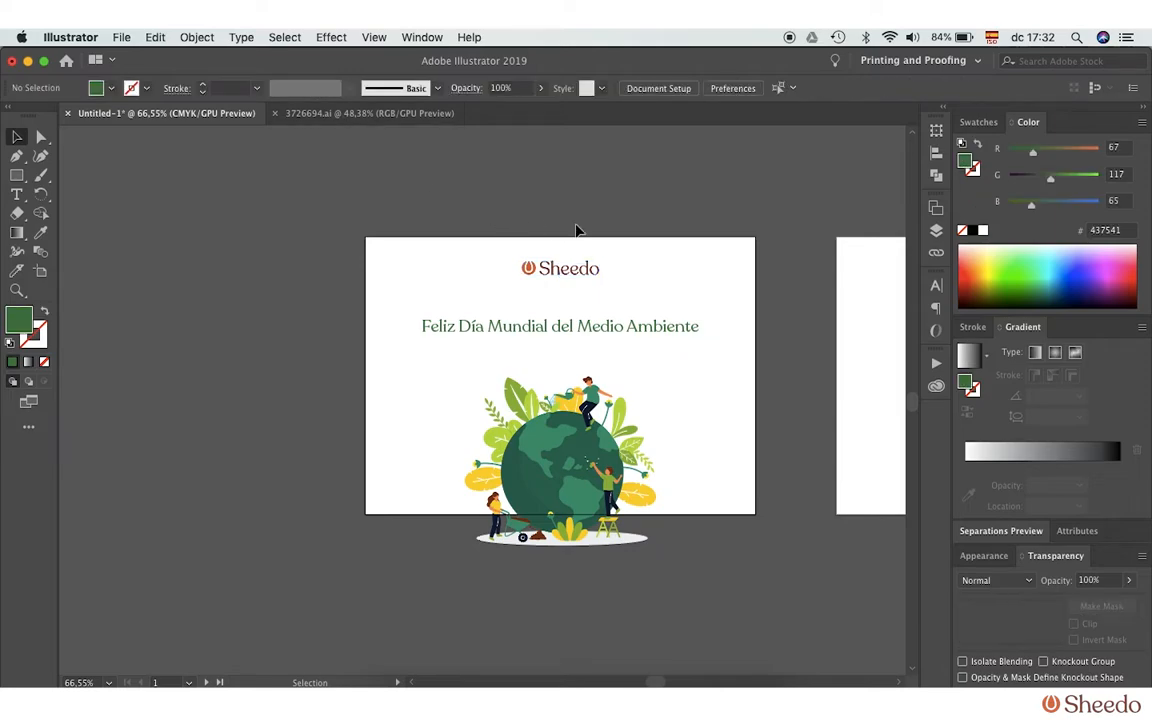
mouse_move(436, 348)
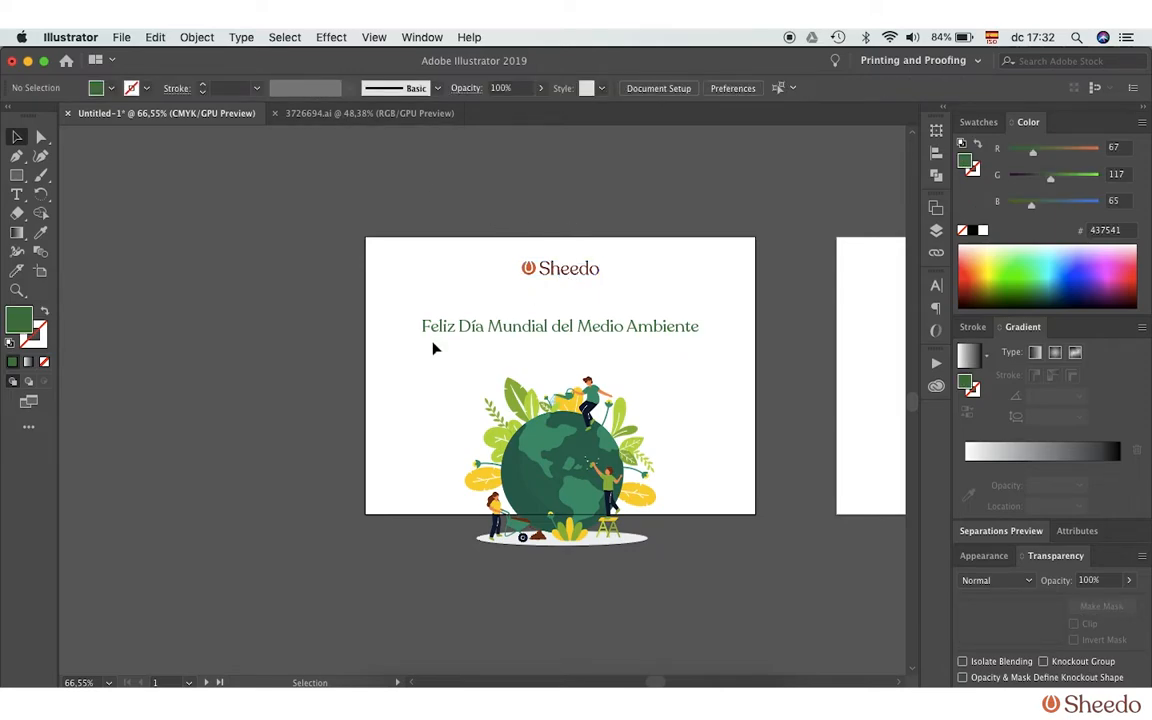
mouse_move(588, 336)
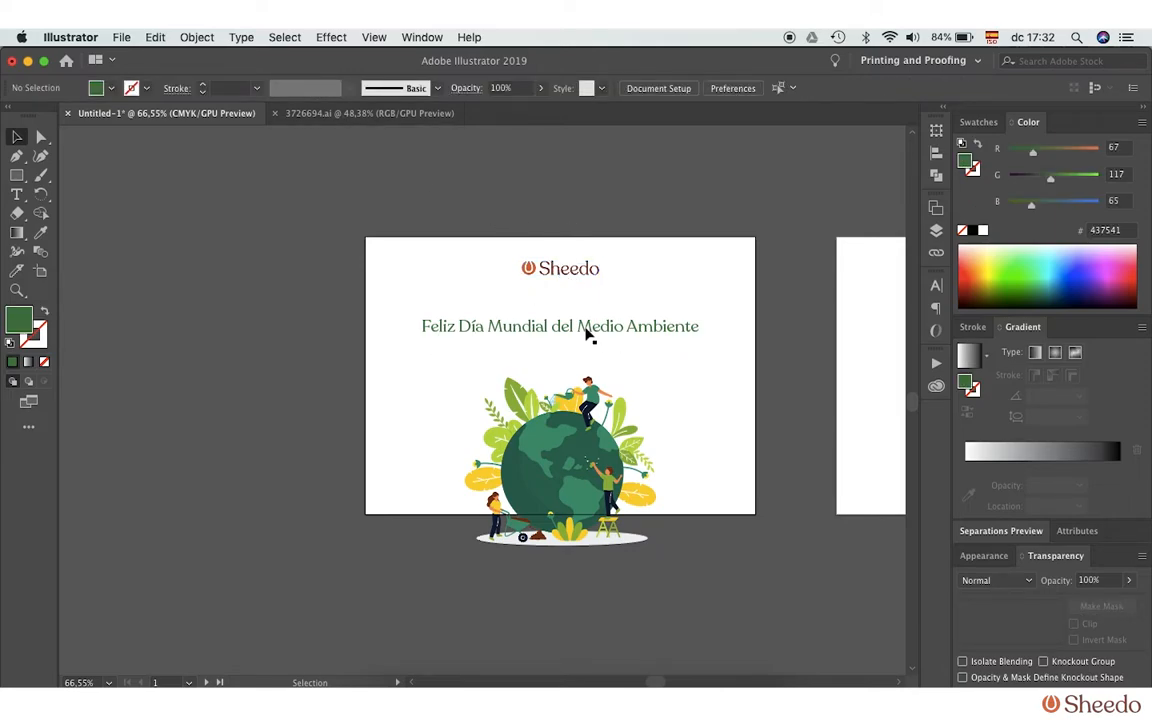
click(560, 326)
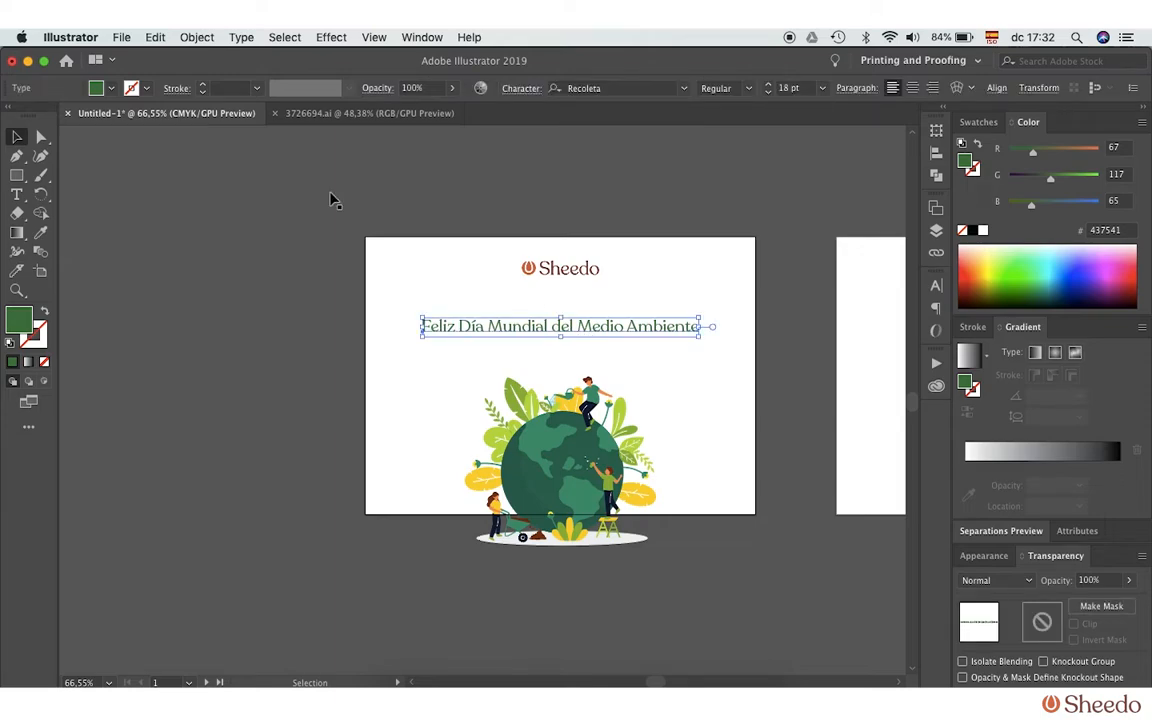
Expand the headline via Object > Expand with Object and Fill checked, converting it to outlines.
click(196, 36)
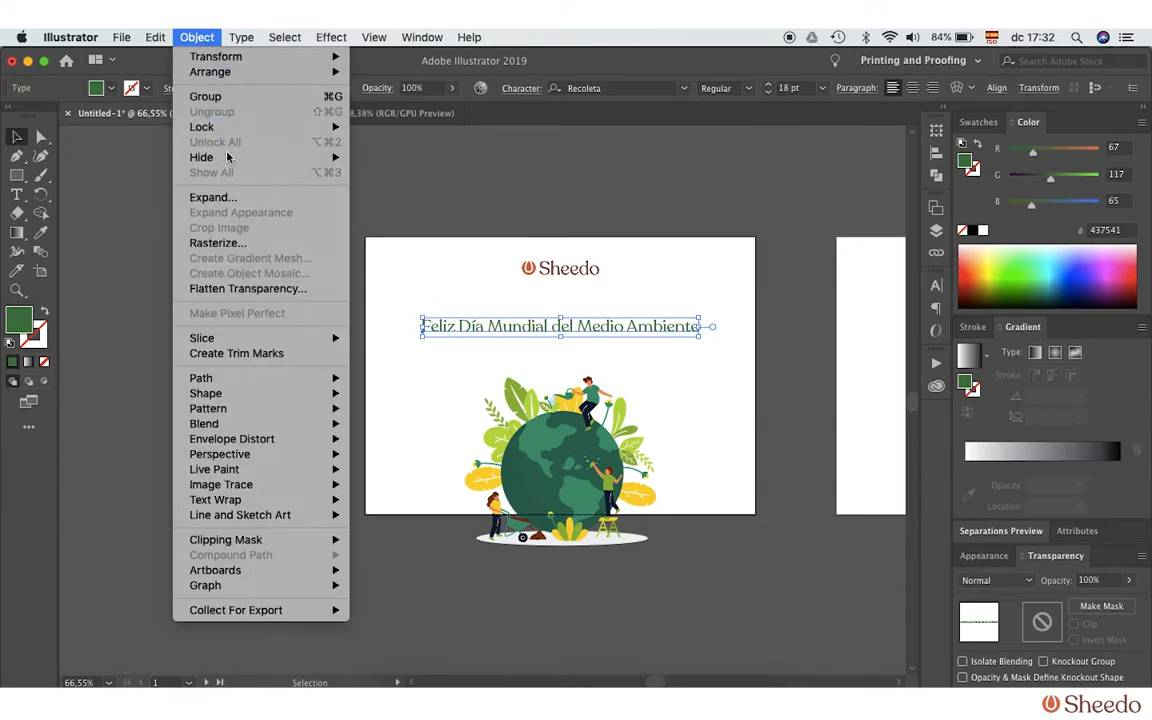
click(212, 198)
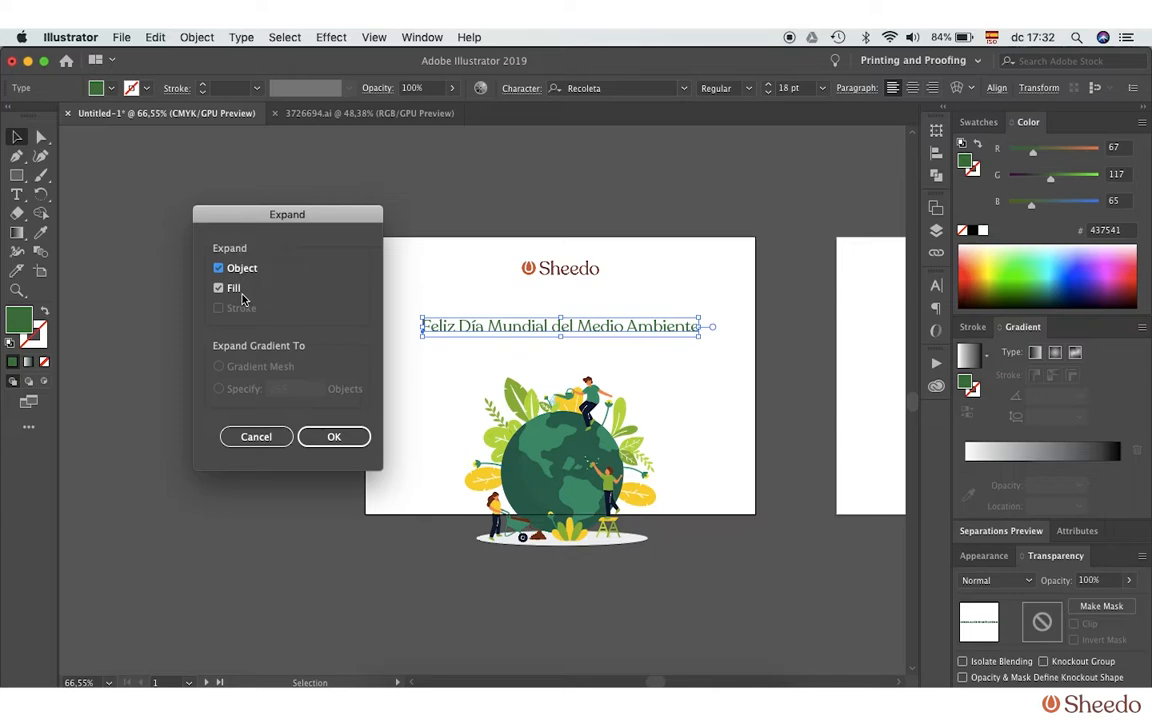
click(334, 436)
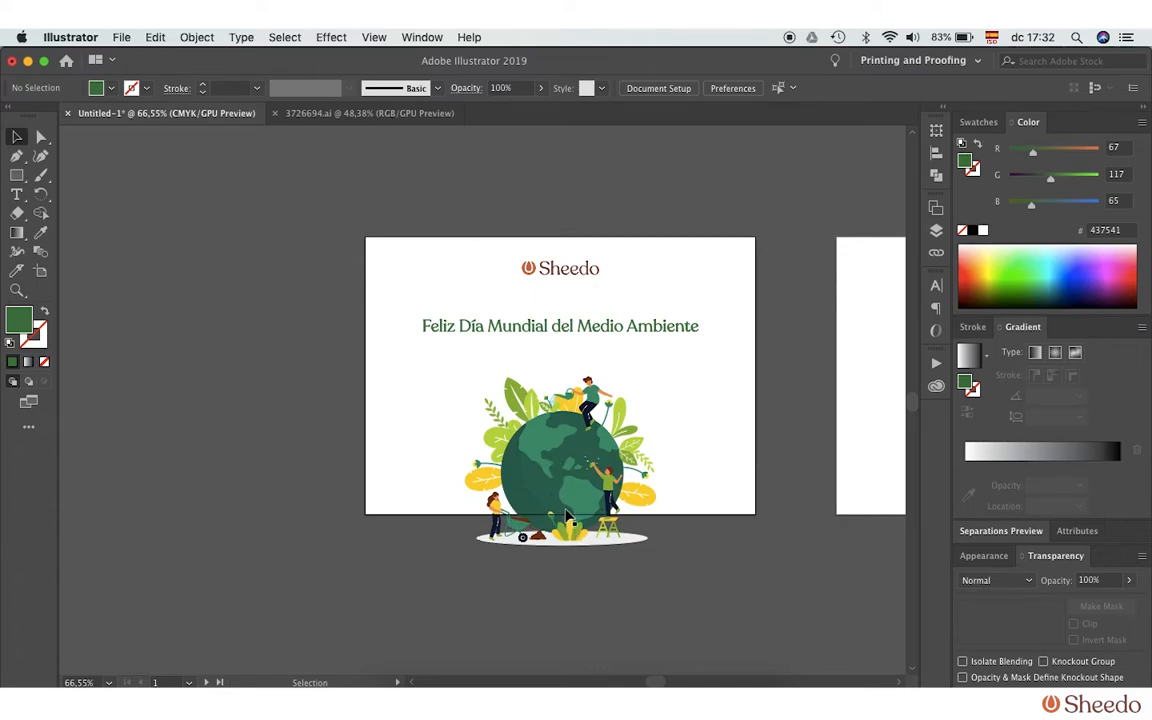
mouse_move(568, 524)
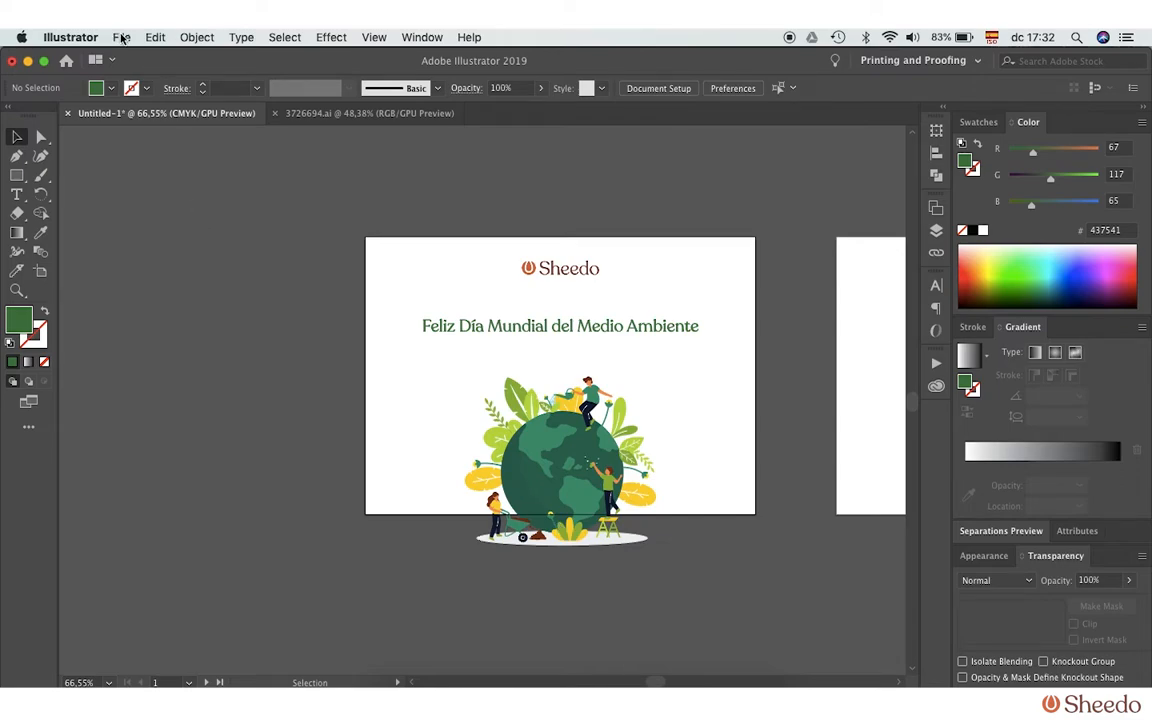
Add a bleed around both artboards in Document Setup.
click(120, 36)
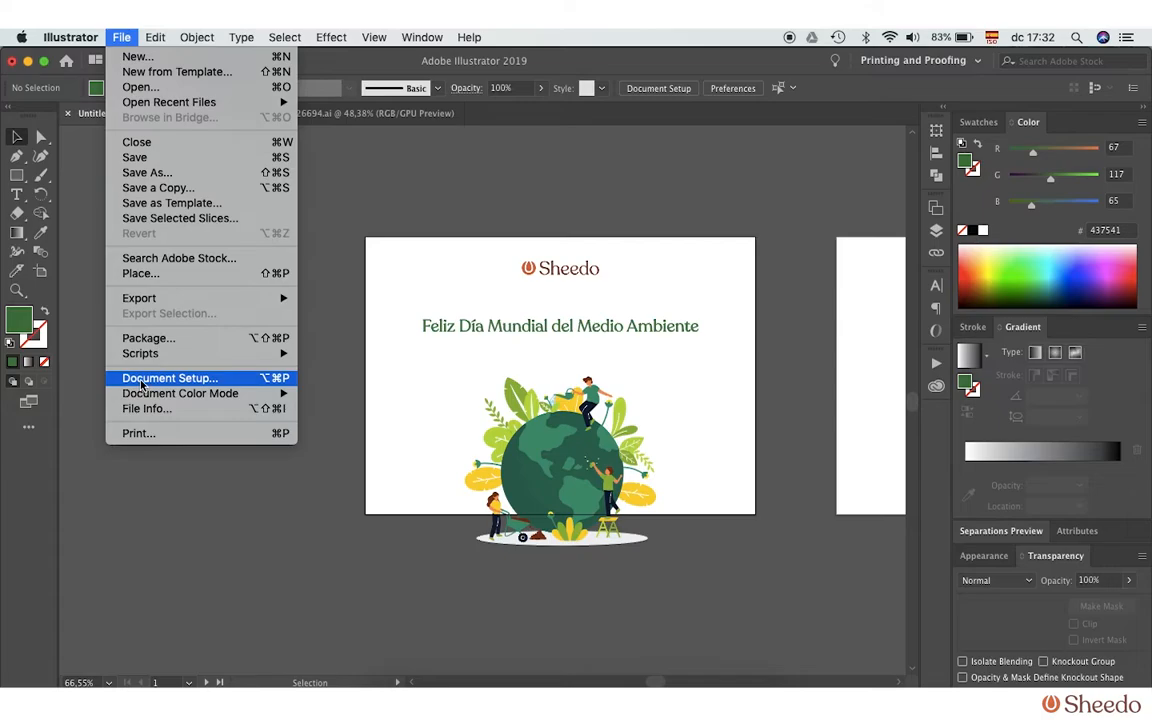
click(168, 376)
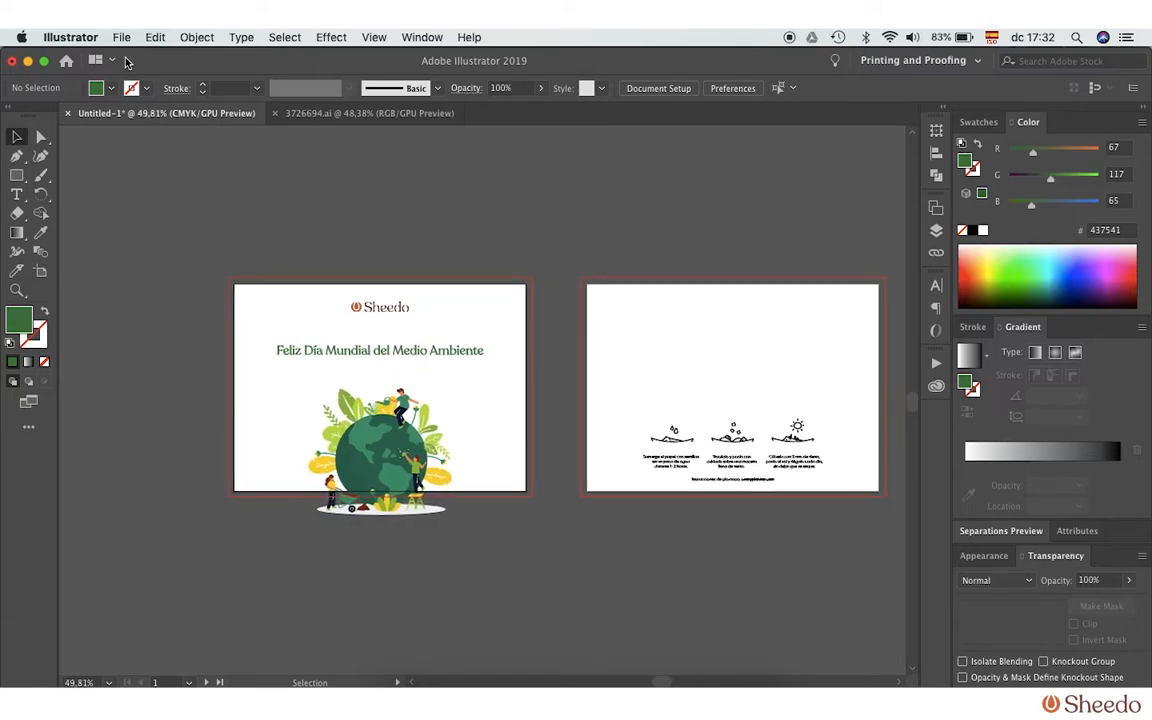
Save the card as 'Dia del medio ambiente' in Adobe PDF (pdf) format.
click(120, 36)
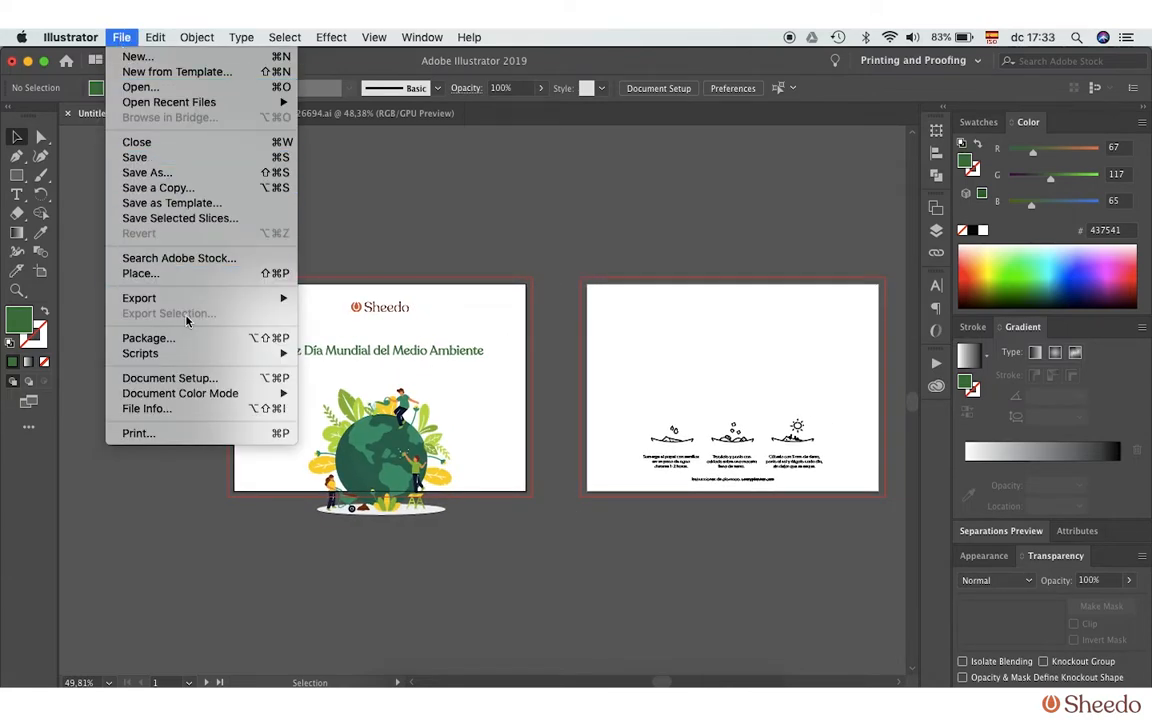
mouse_move(148, 172)
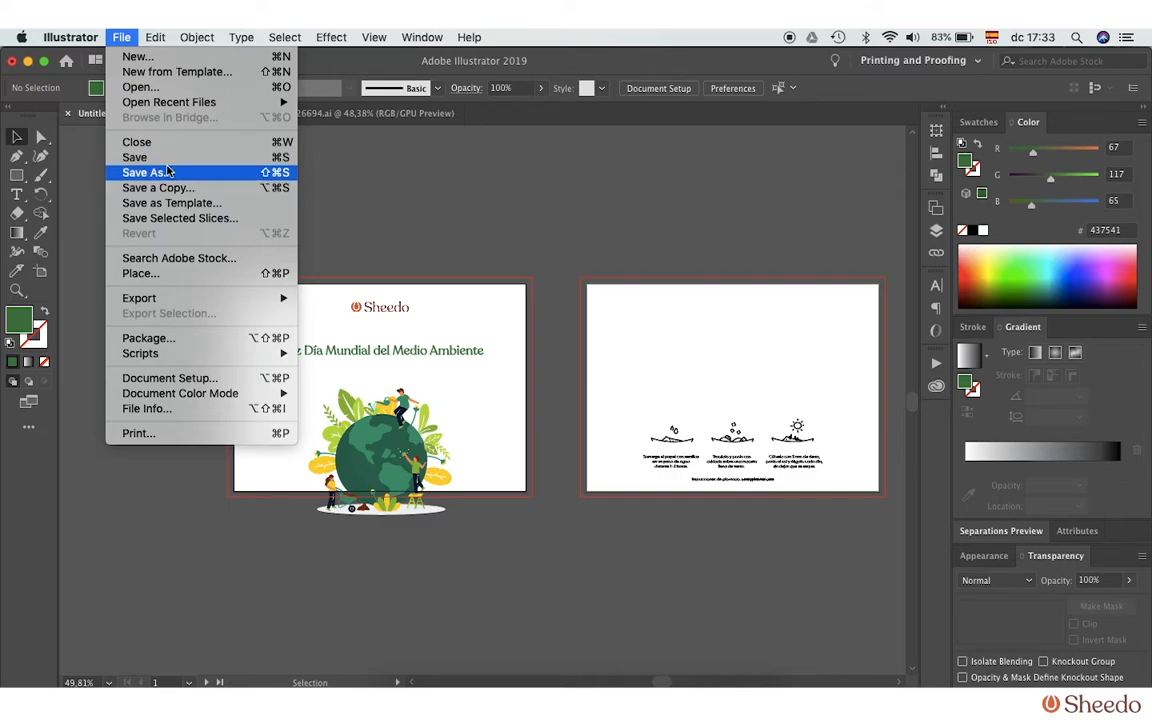
click(148, 172)
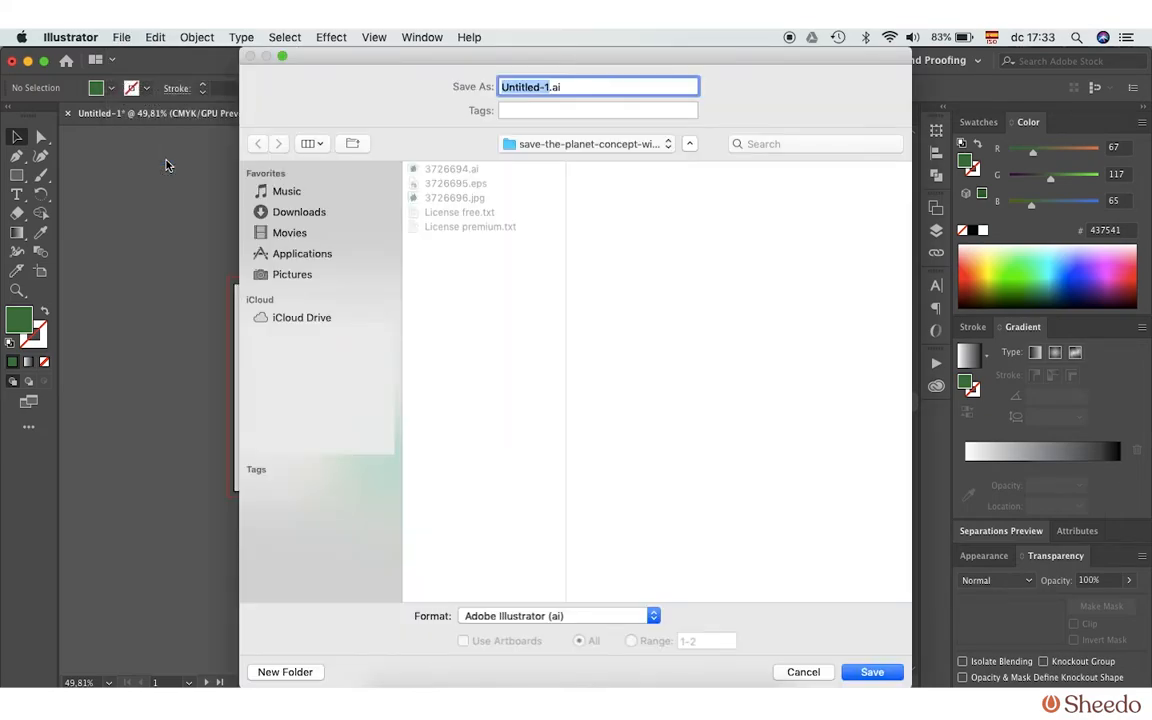
text(Dia del .ai)
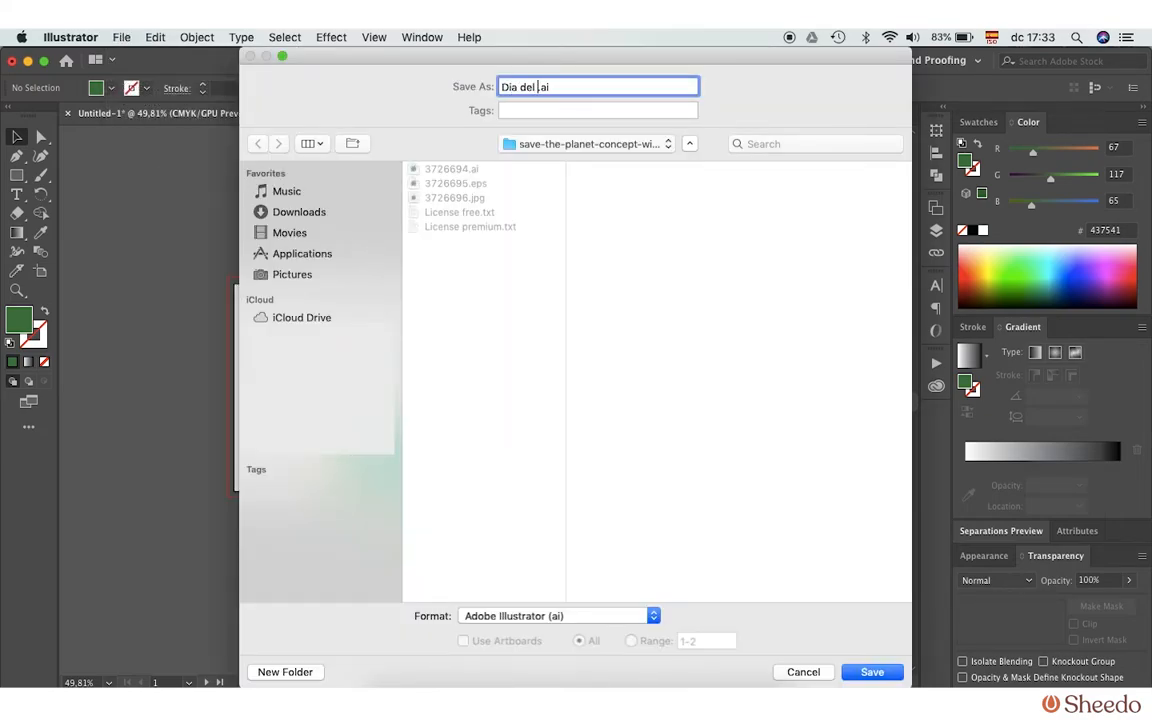
text(medio ambiente)
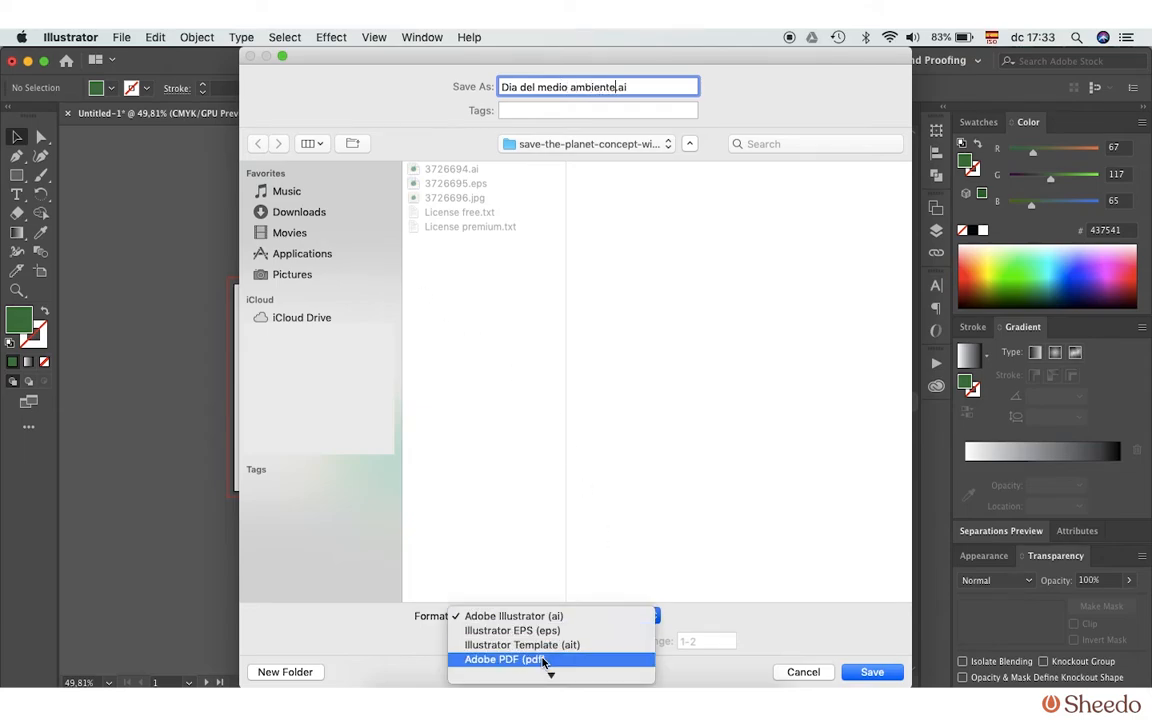
click(504, 660)
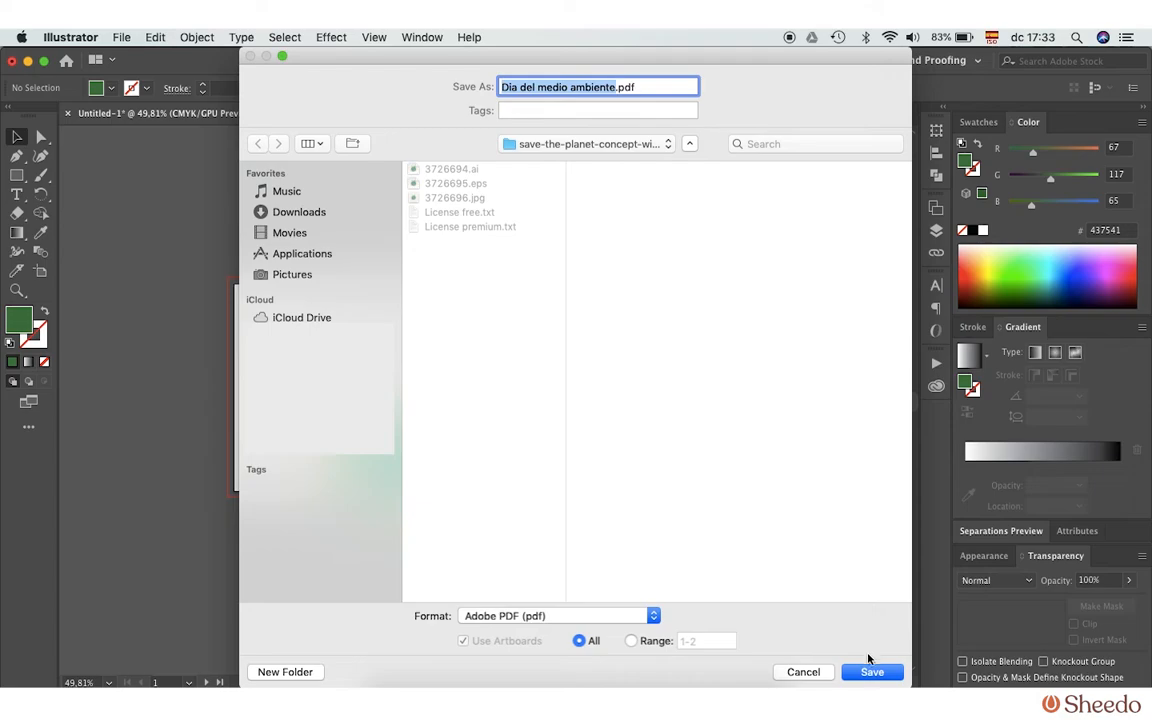
click(872, 672)
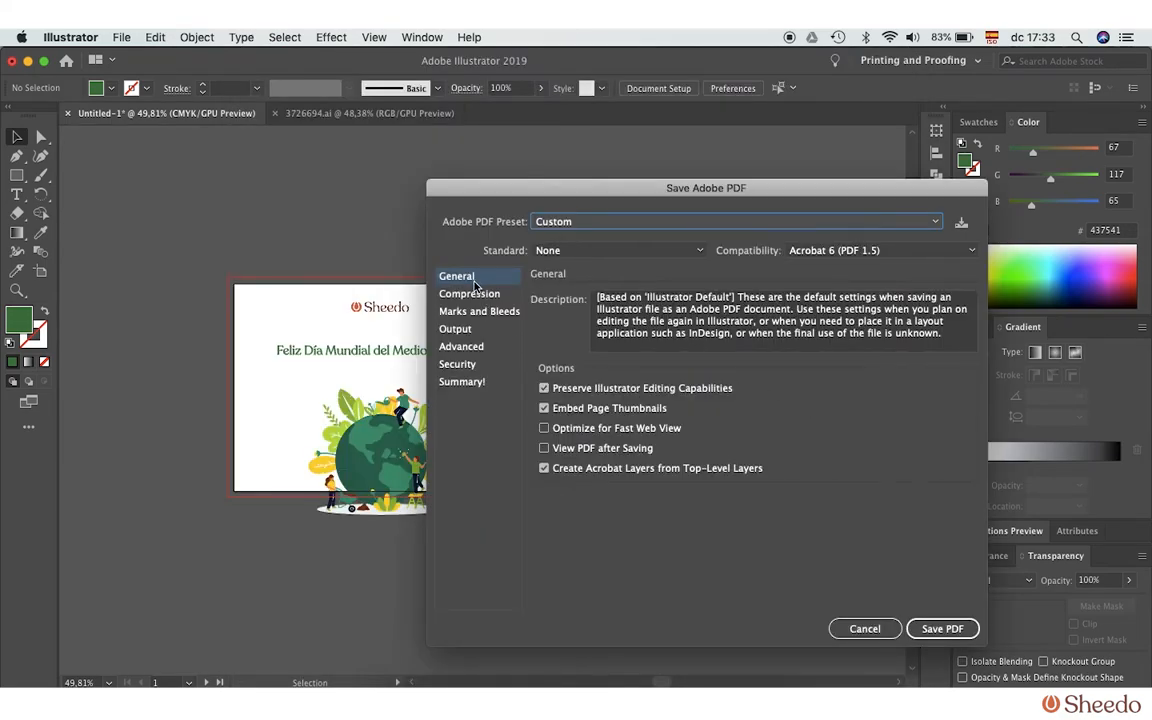
Enable Trim Marks and Use Document Bleed Settings in Marks and Bleeds, then save the PDF.
click(480, 312)
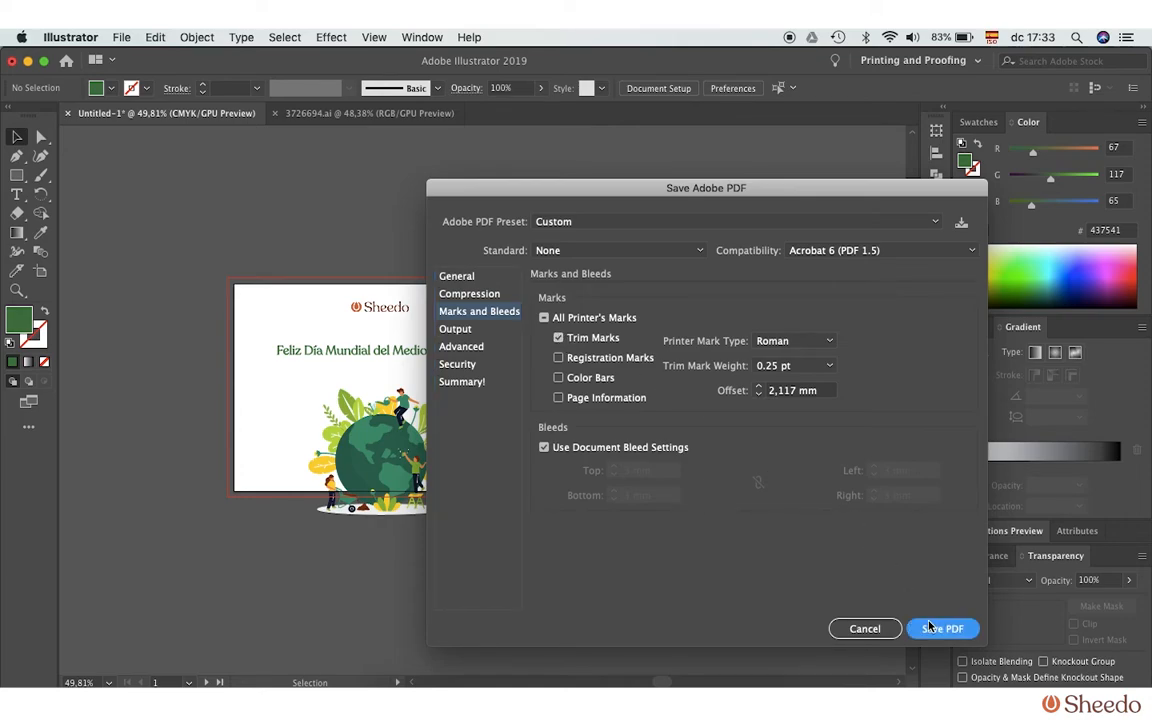
click(940, 628)
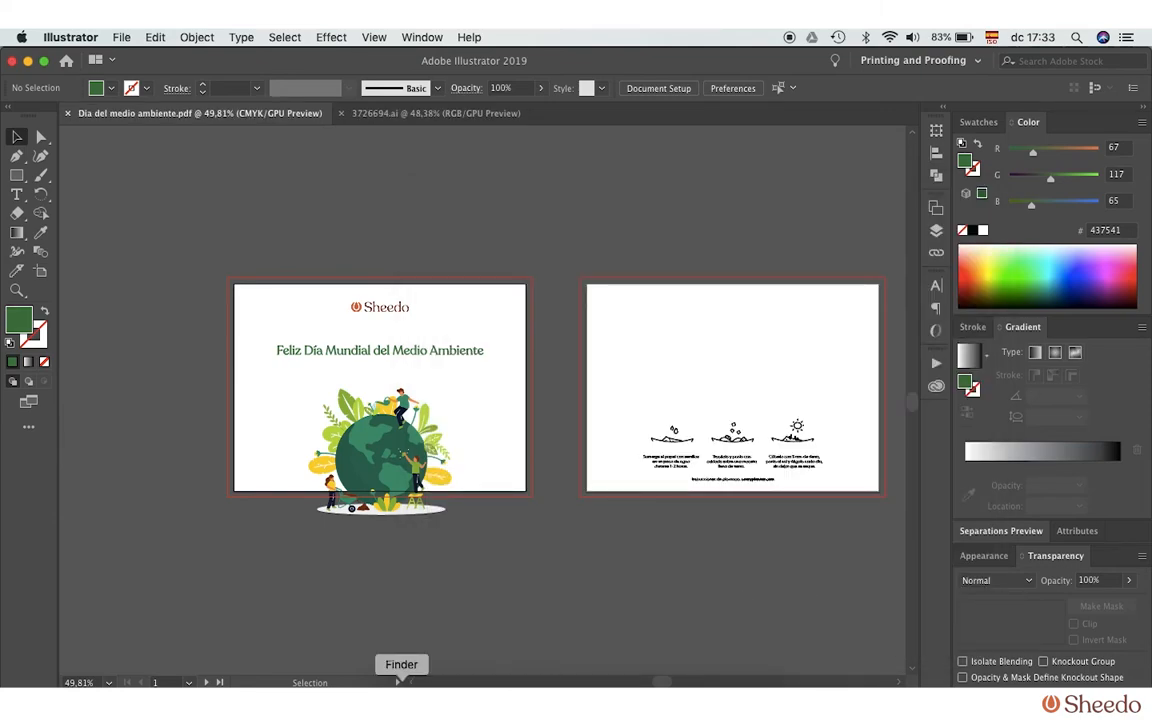
Open 'Dia del medio ambiente.pdf' in Preview and scroll through both pages with trim marks.
click(400, 664)
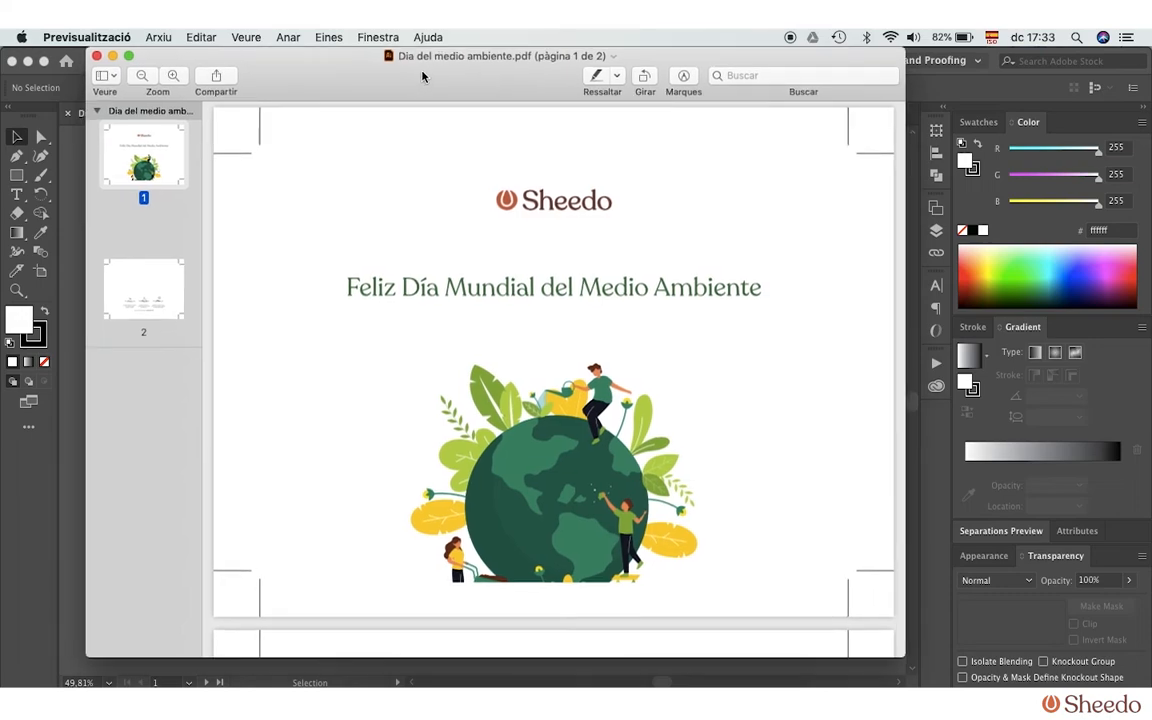
mouse_move(544, 376)
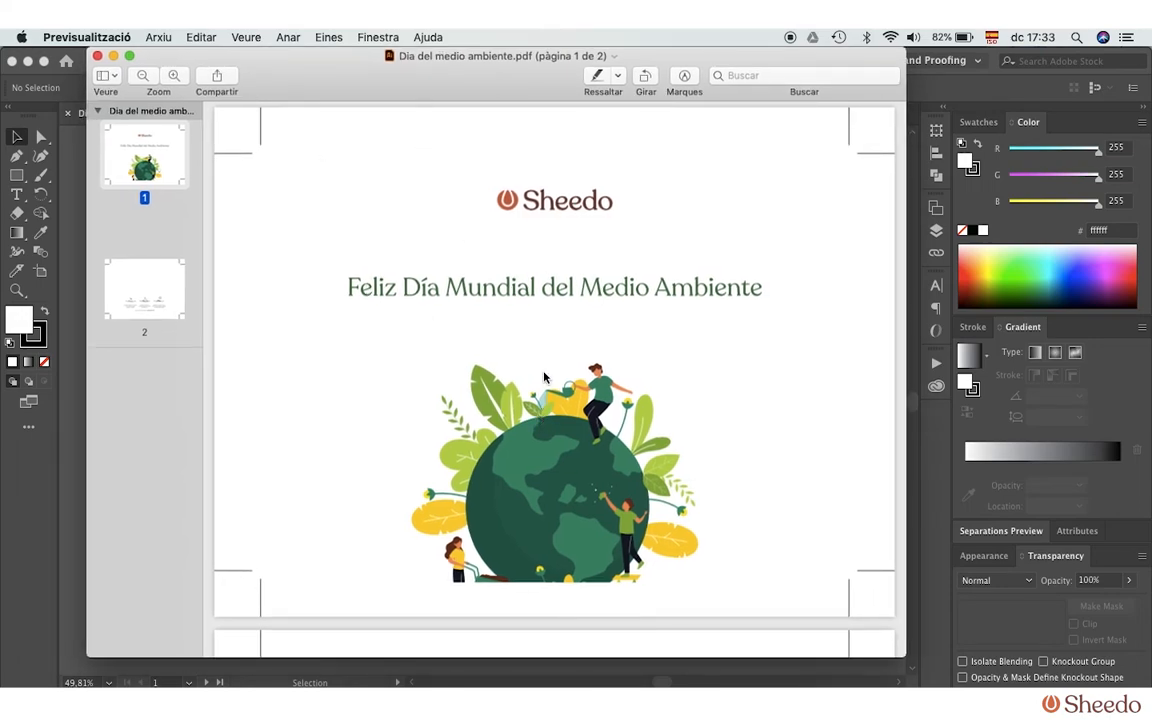
mouse_move(258, 148)
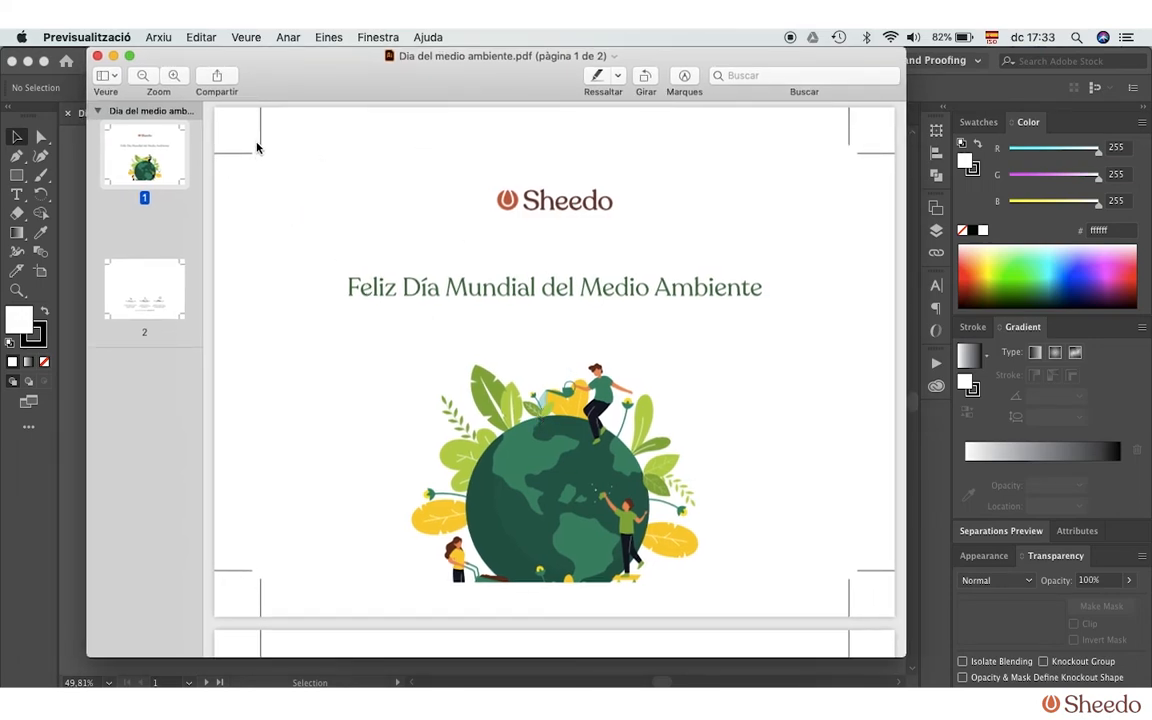
scroll(down, 3)
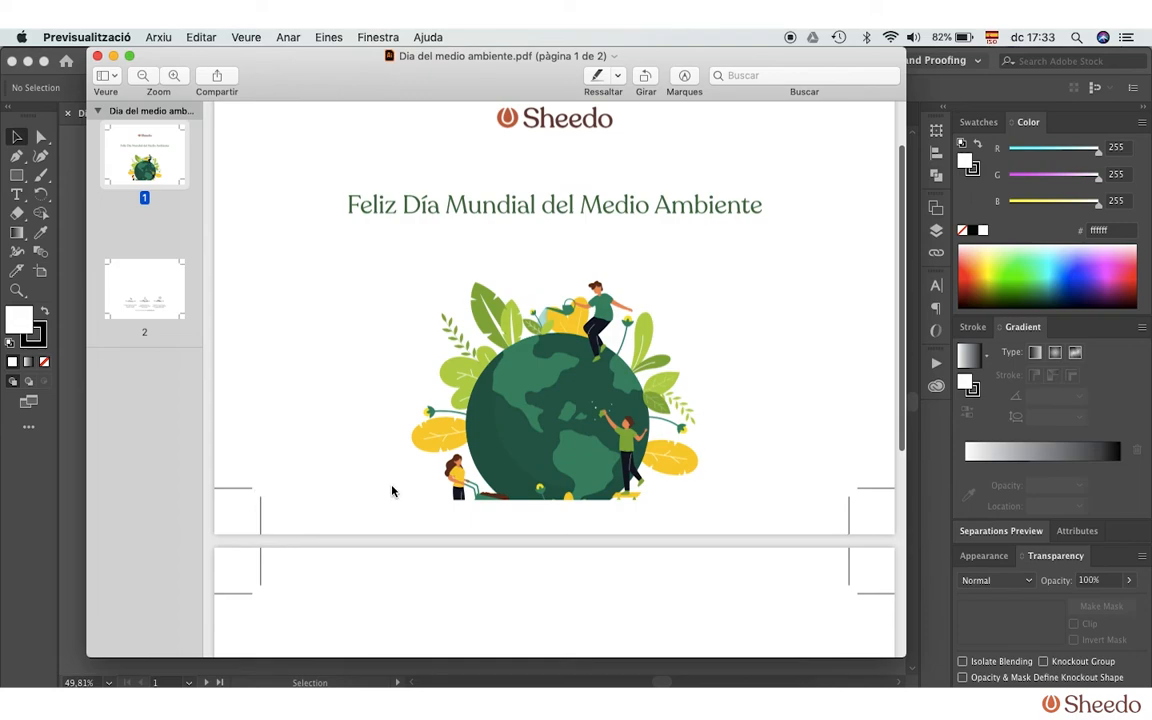
scroll(down, 3)
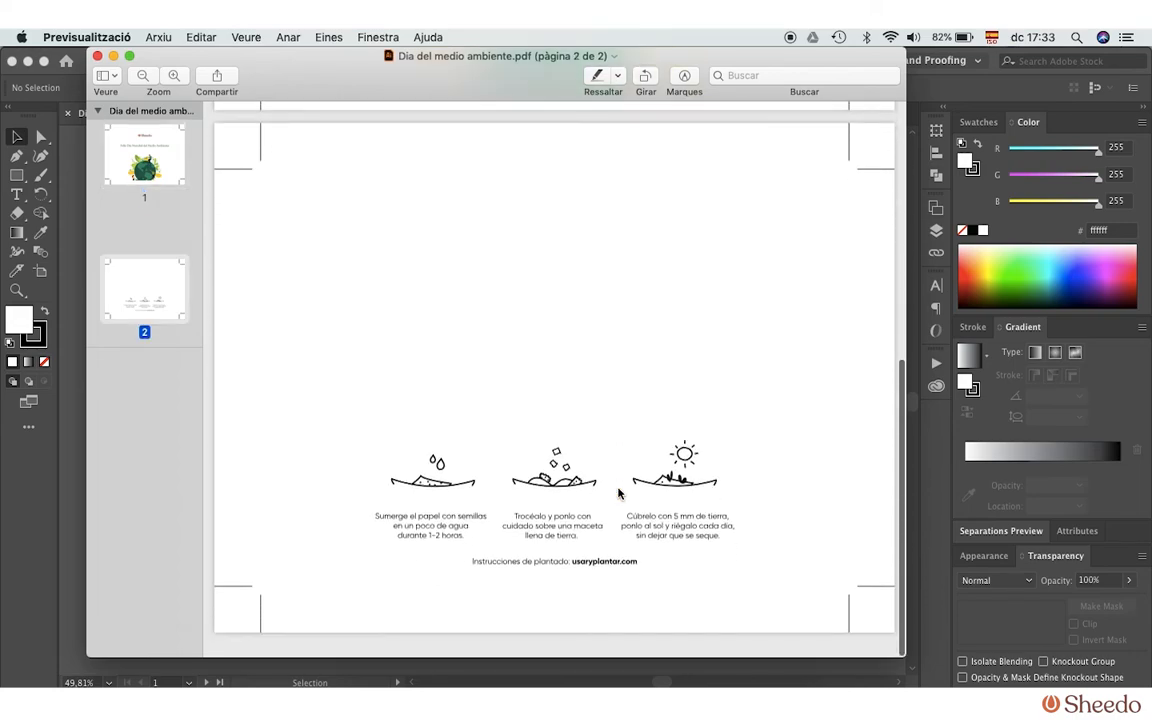